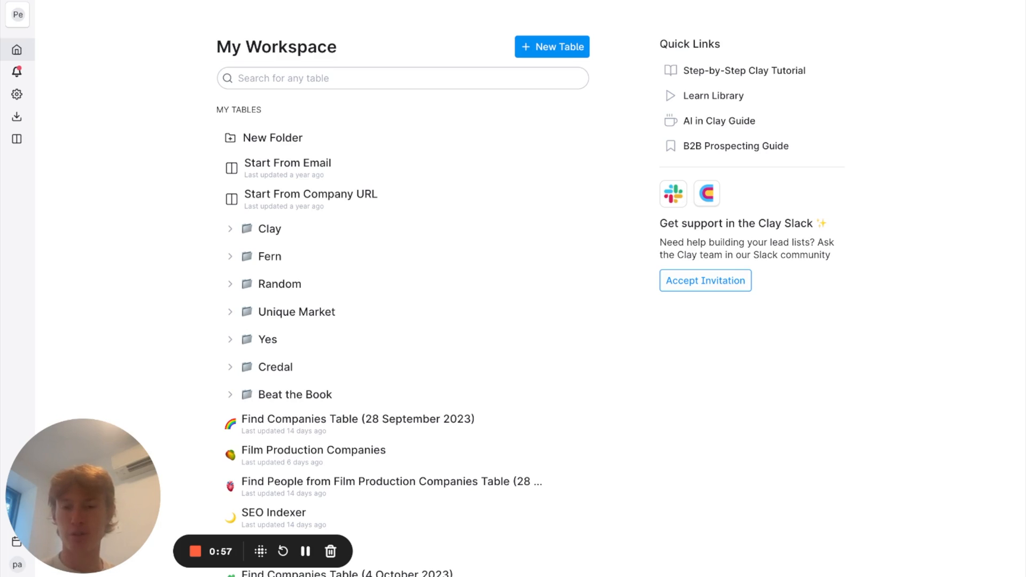
mouse_move(863, 354)
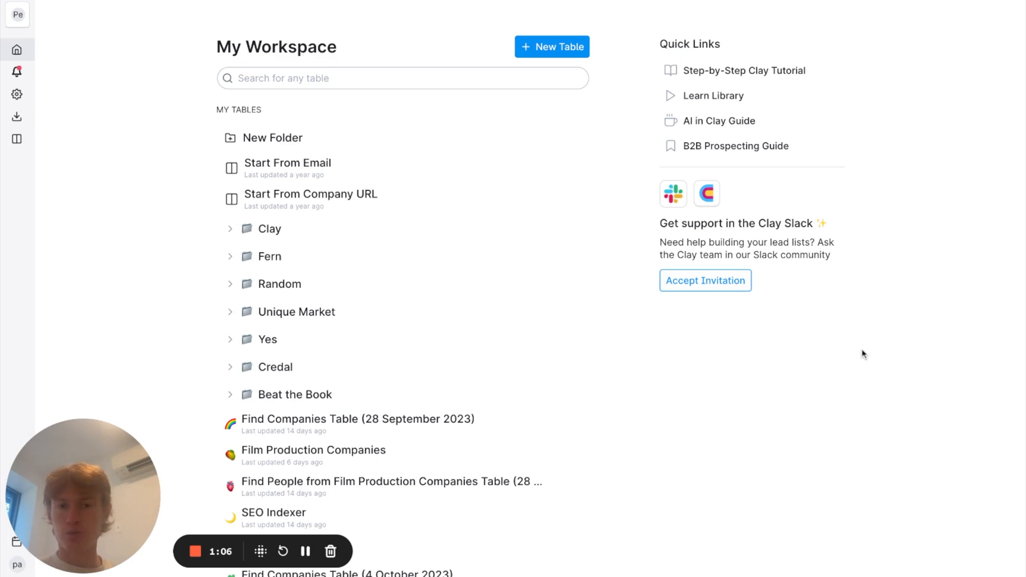
Step: Create a new table from My Workspace to see the company and people sources
left_click(551, 46)
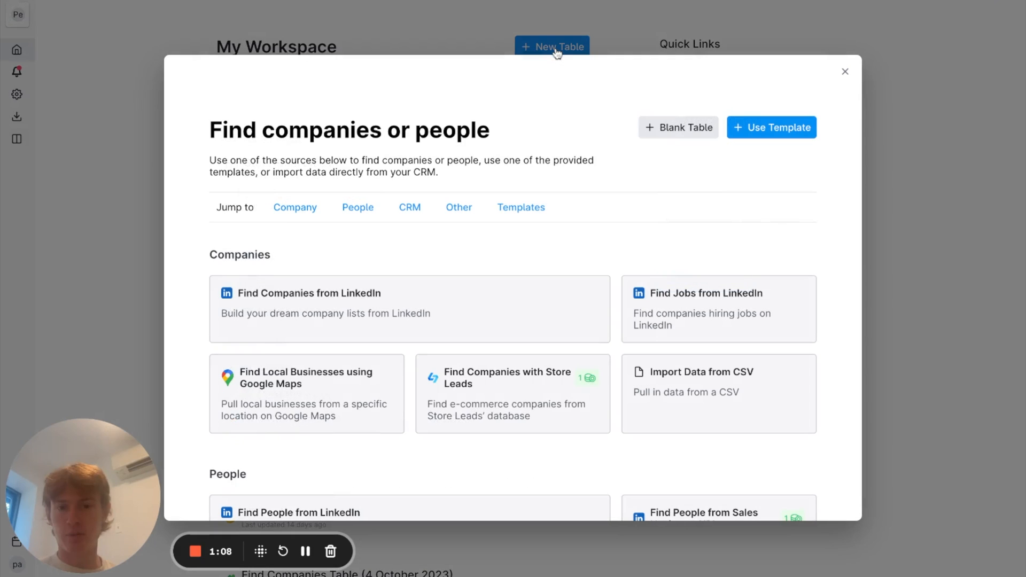
mouse_move(668, 302)
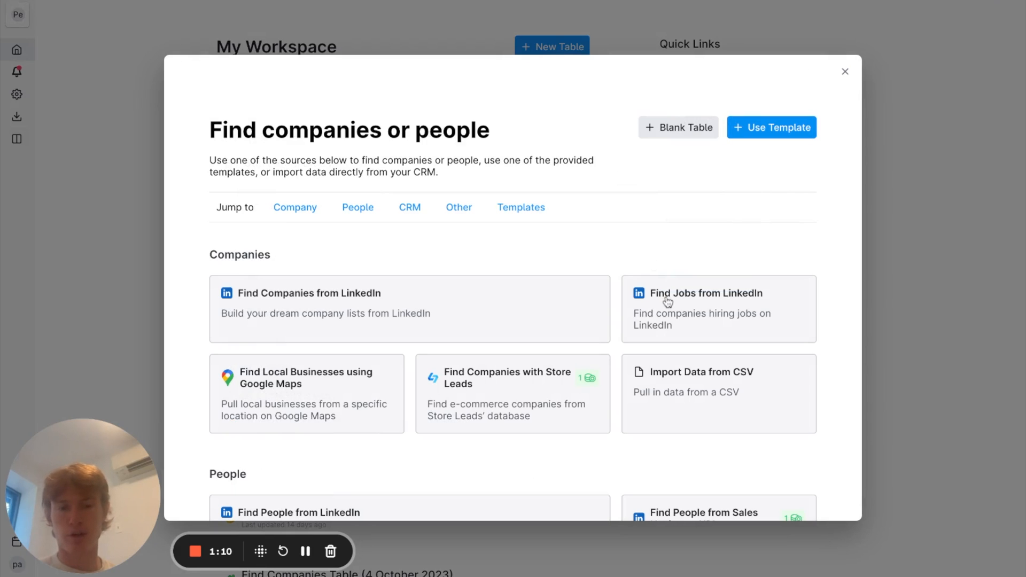
Step: Choose Find Jobs from LinkedIn and include the Marketing Manager job title
left_click(705, 292)
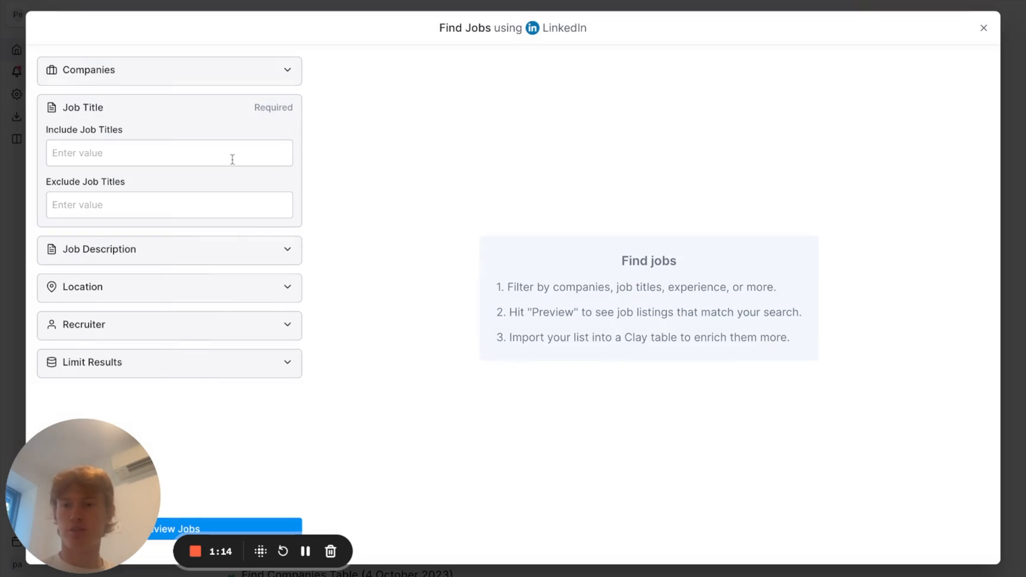
type("m")
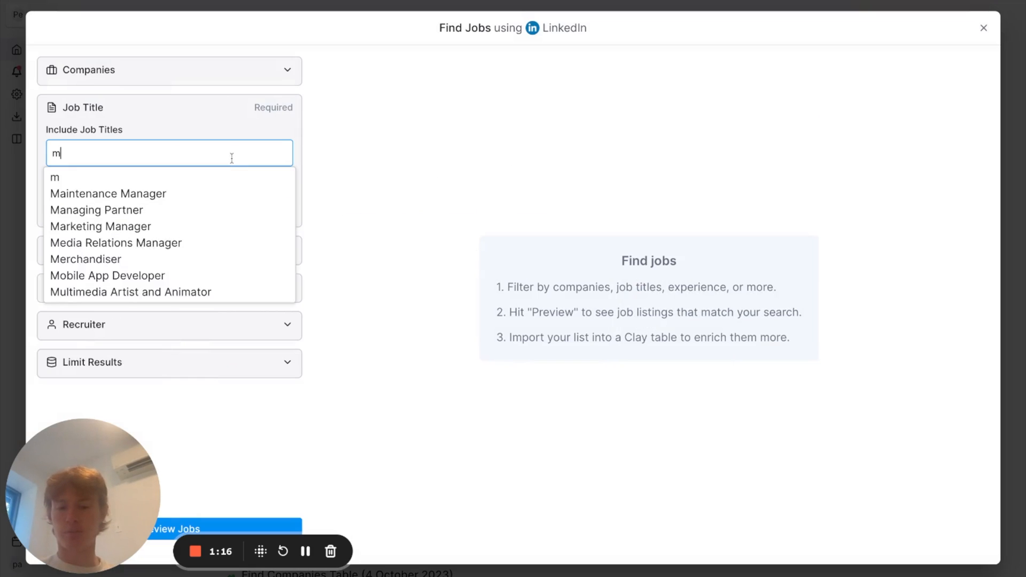
type("arketing")
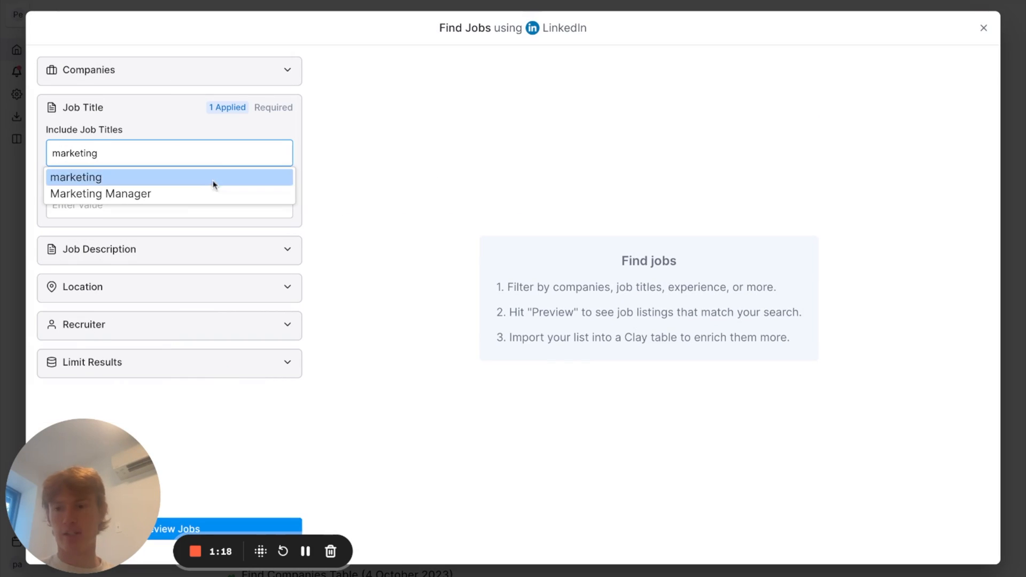
left_click(101, 193)
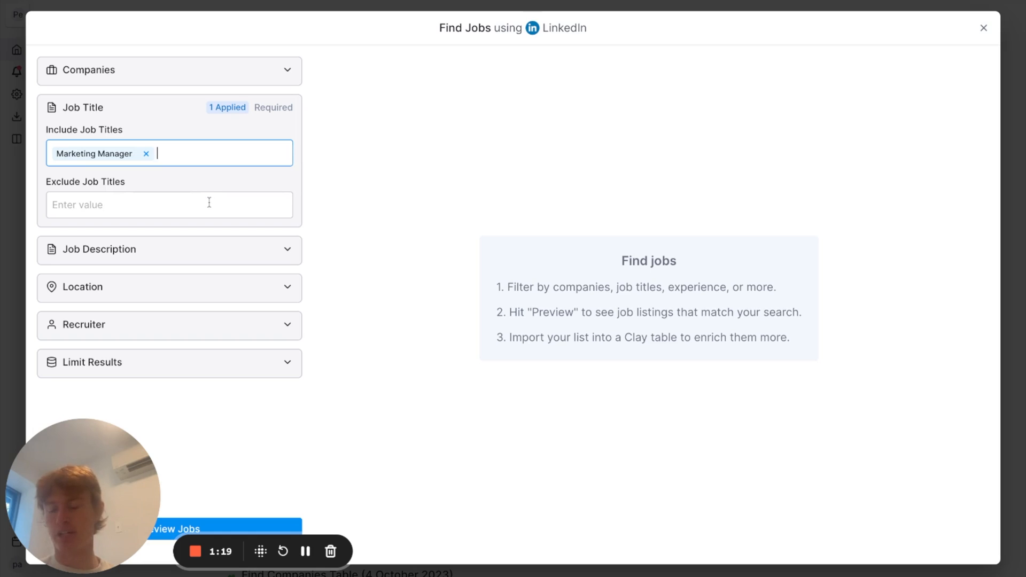
Step: Exclude intern titles and set the job location to New York City
left_click(169, 204)
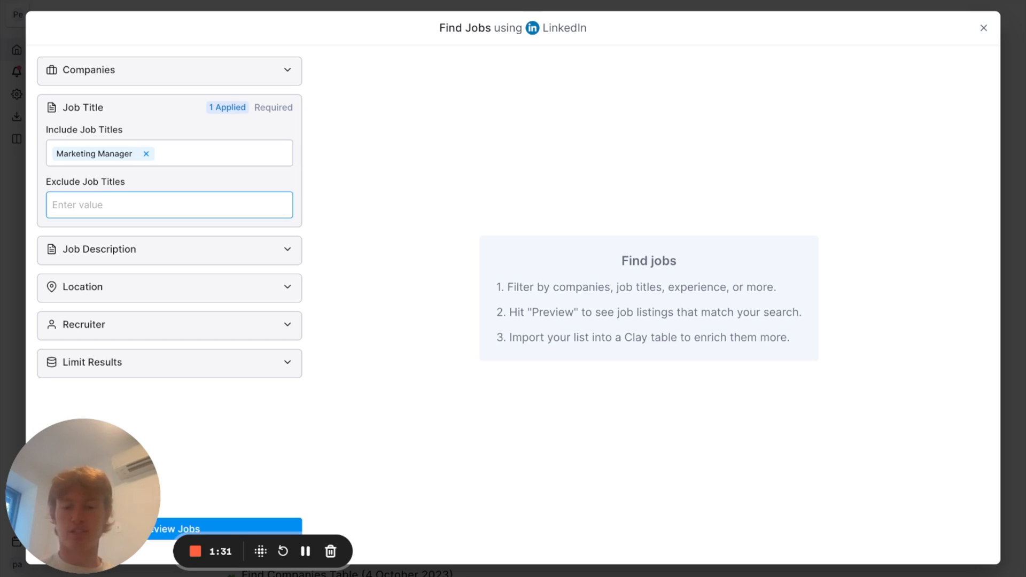
type("intern")
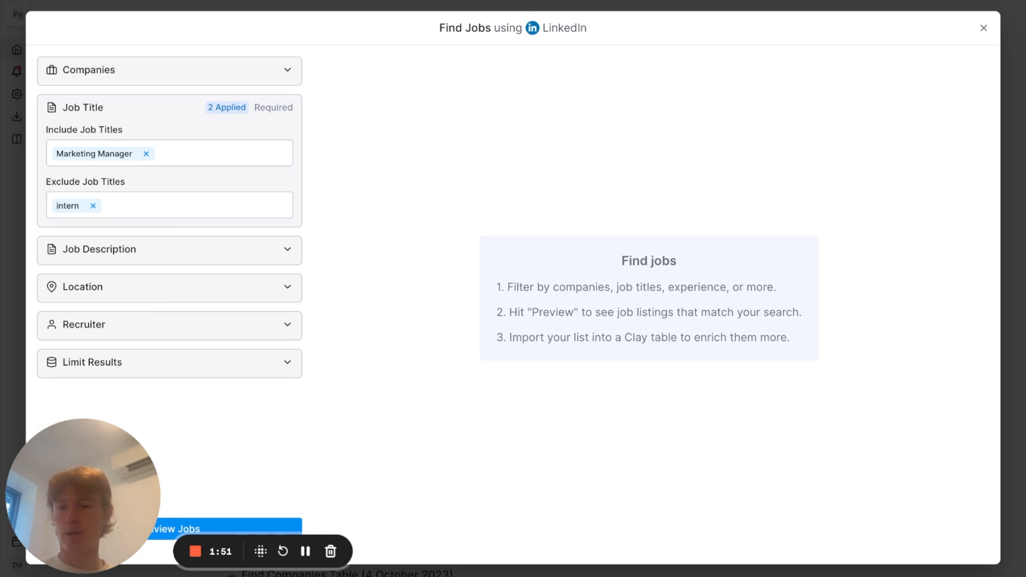
left_click(169, 287)
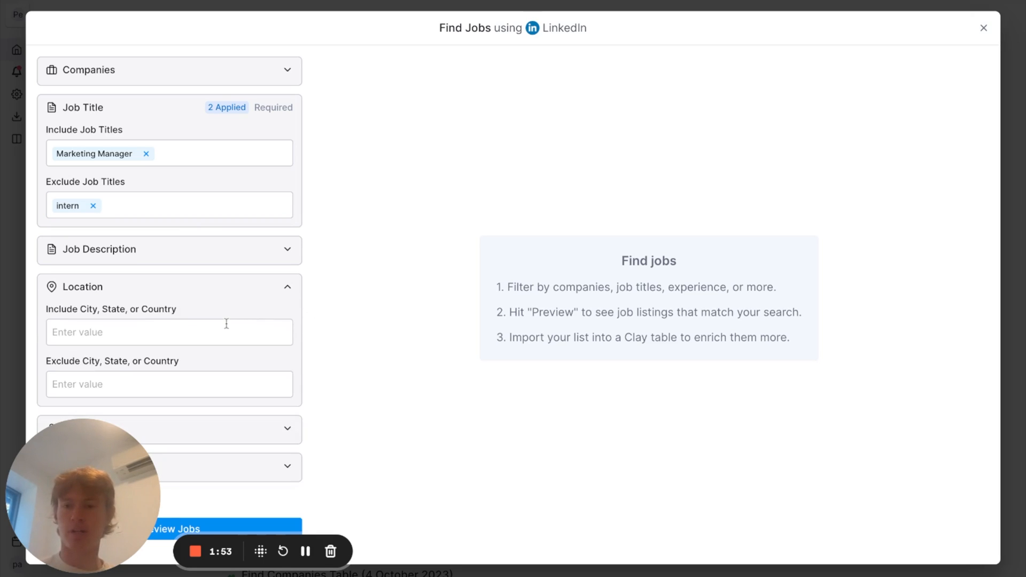
type("New York City")
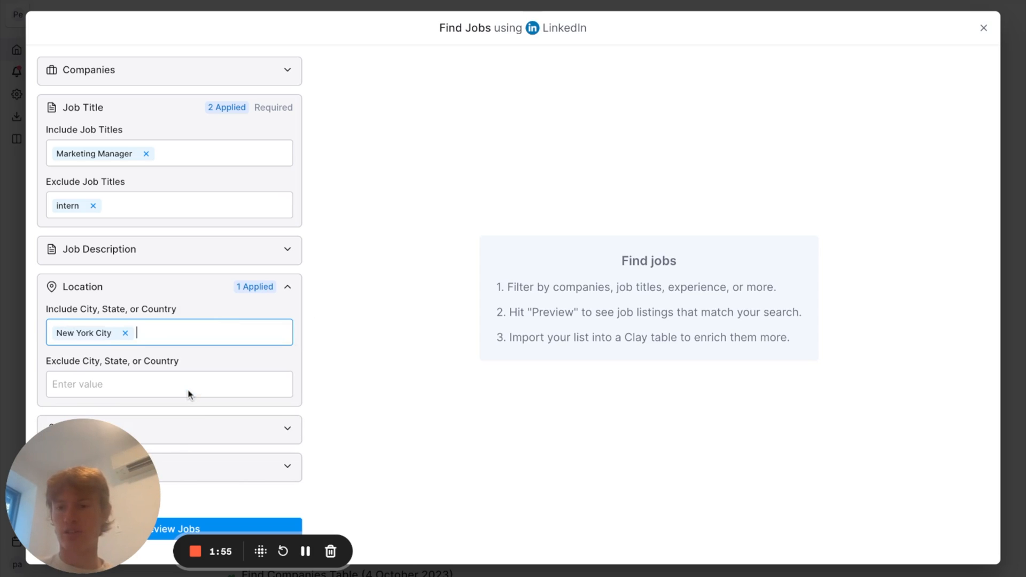
scroll("down", 3)
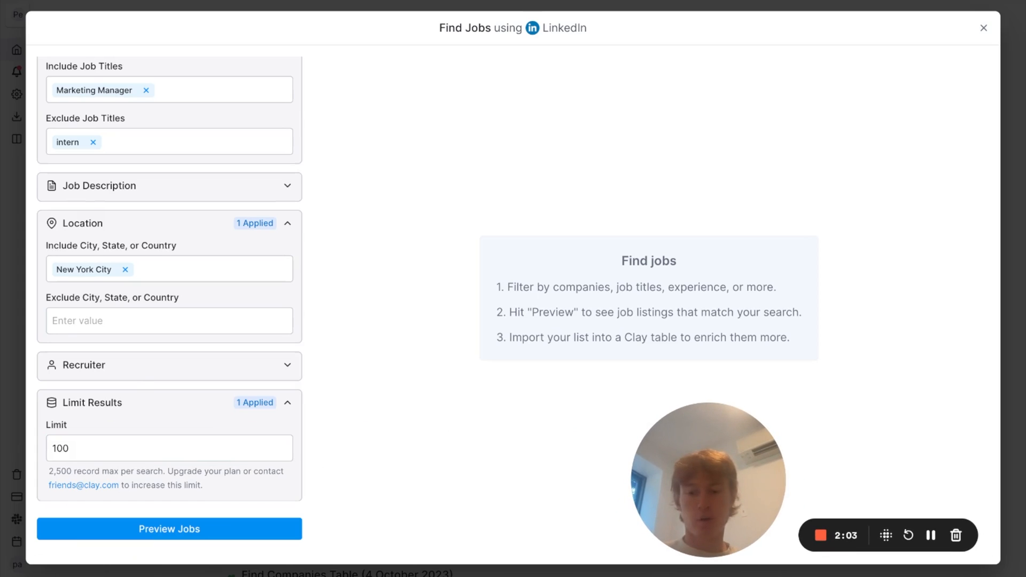
Step: Preview the New York Marketing Manager listings and import all 85 jobs into a new table
left_click(169, 528)
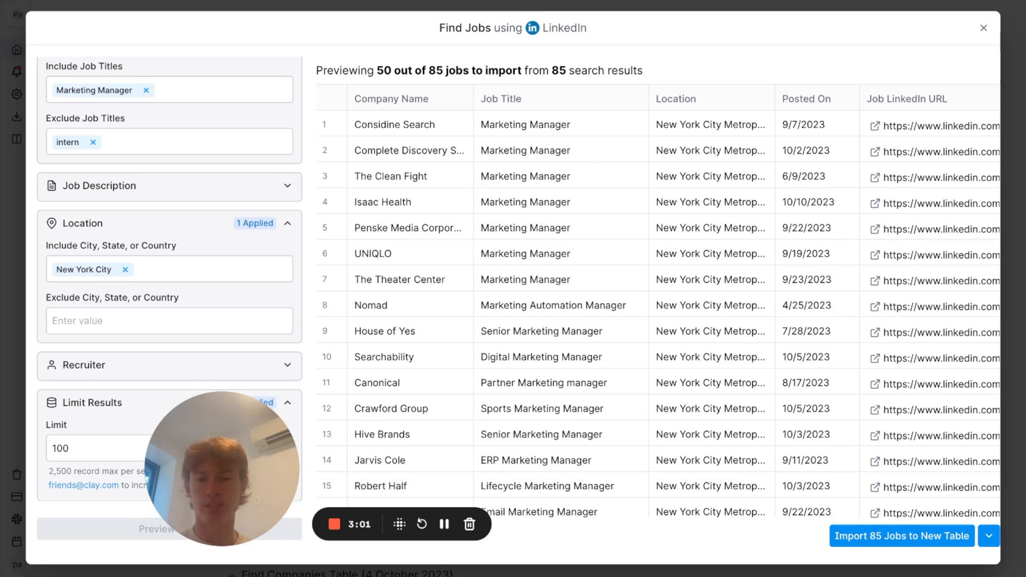
left_click(900, 536)
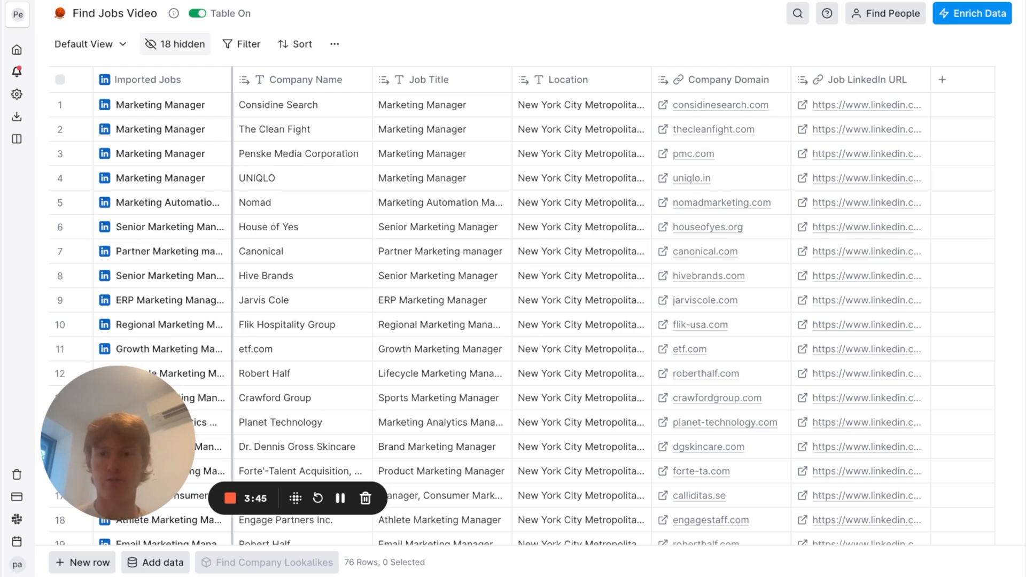
Step: Check the Find Contacts at Company column's company and job-title keyword inputs
left_click(175, 44)
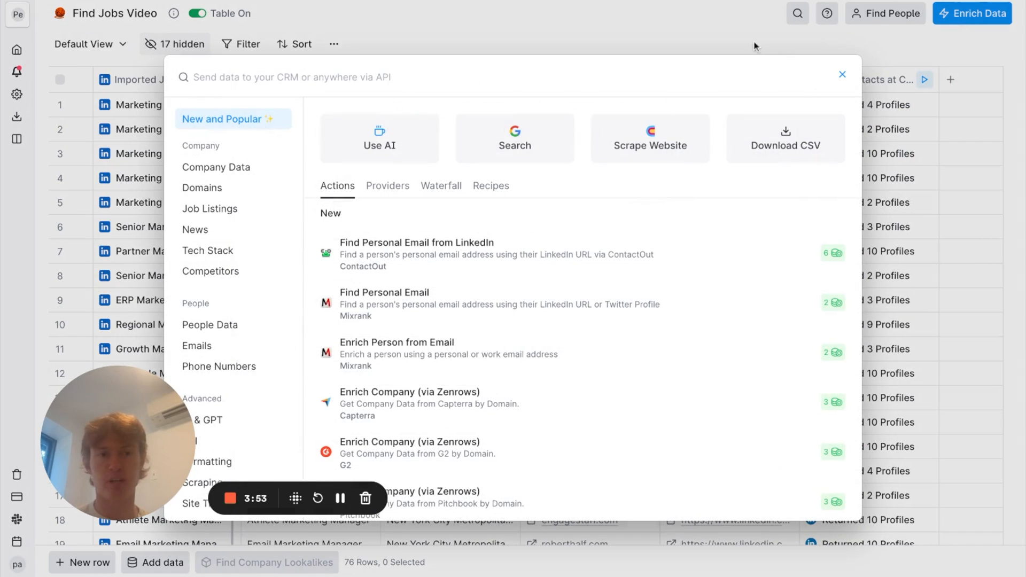
left_click(842, 73)
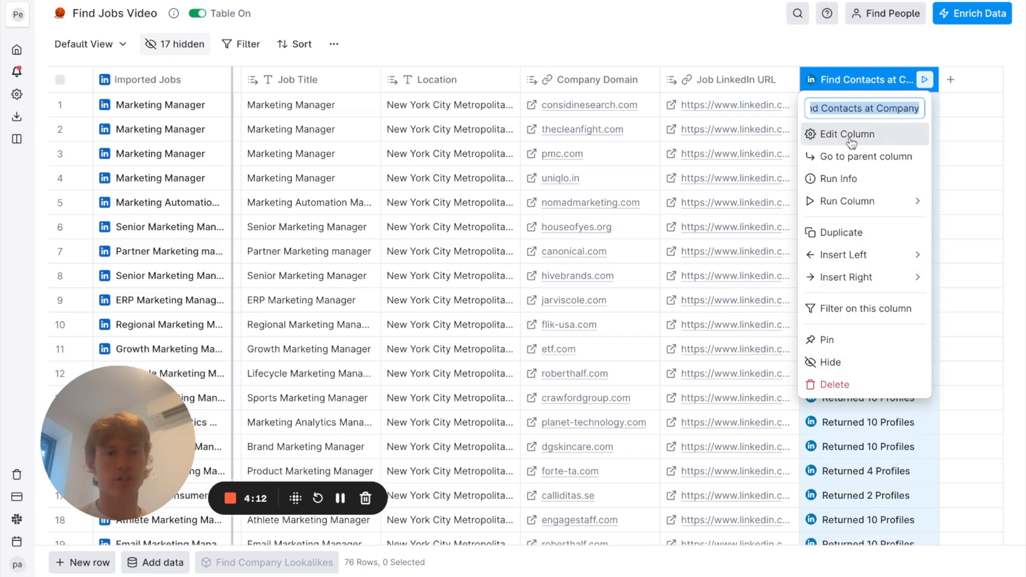
left_click(848, 134)
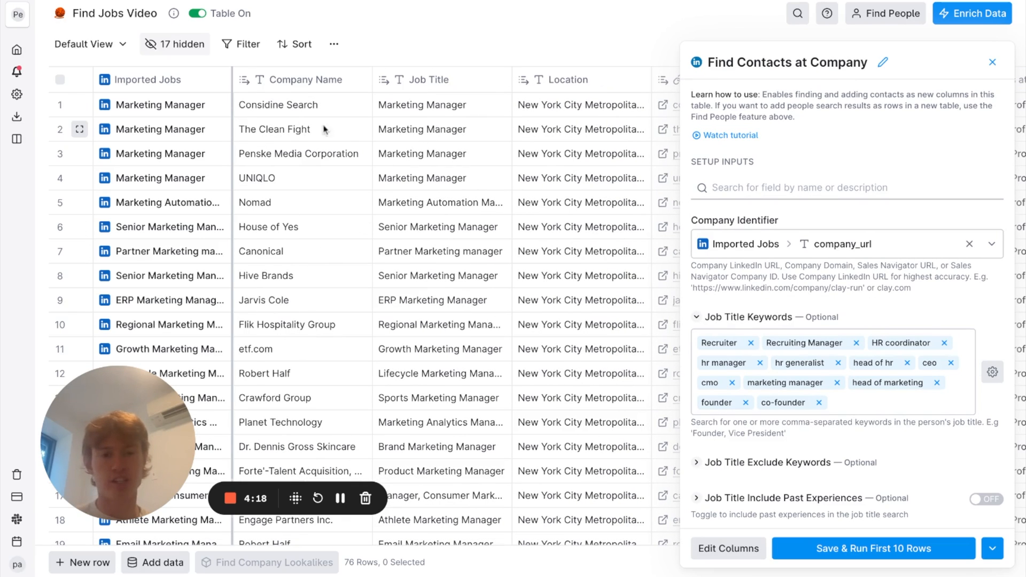
scroll("down", 3)
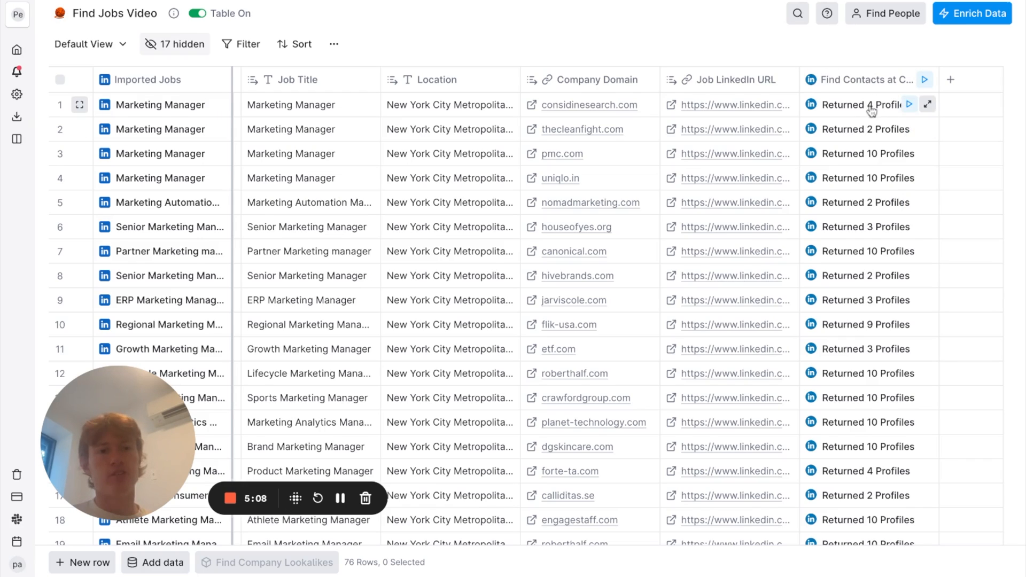
Step: View the first row's returned contact profiles in Cell Details, then close it
left_click(927, 104)
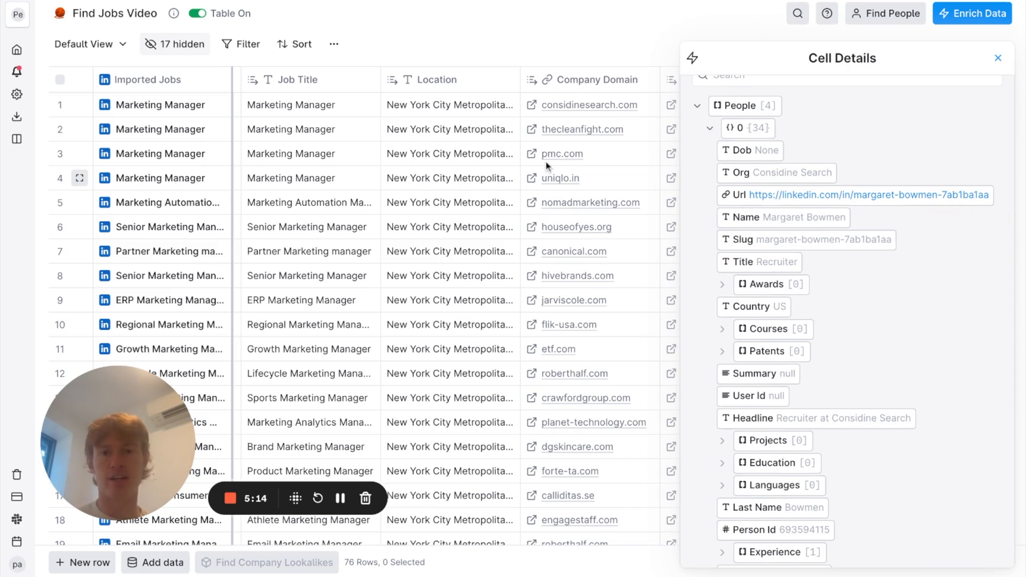
left_click(997, 57)
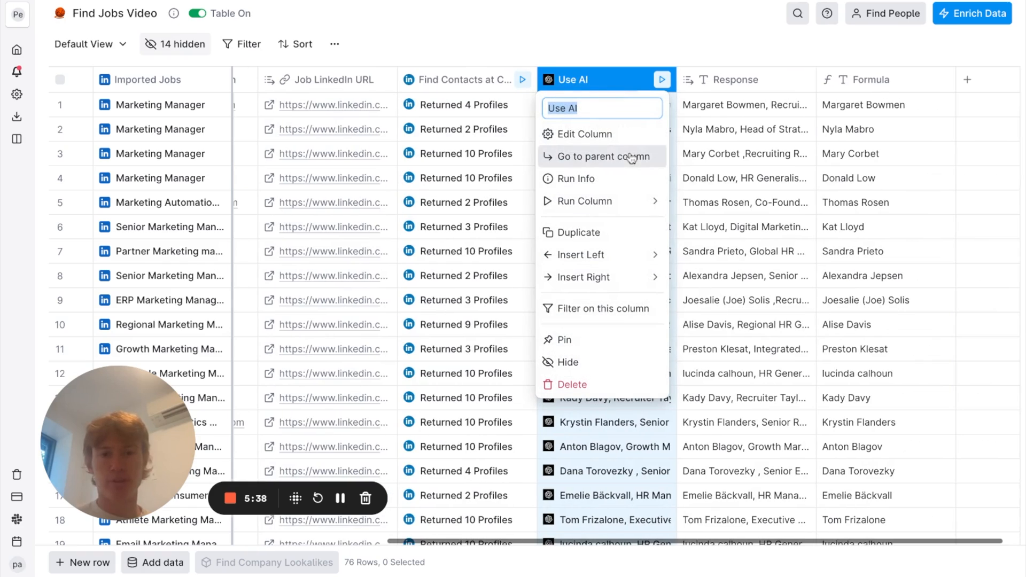
Step: Open the Use AI column's settings to review its contact name-and-title prompt
left_click(583, 134)
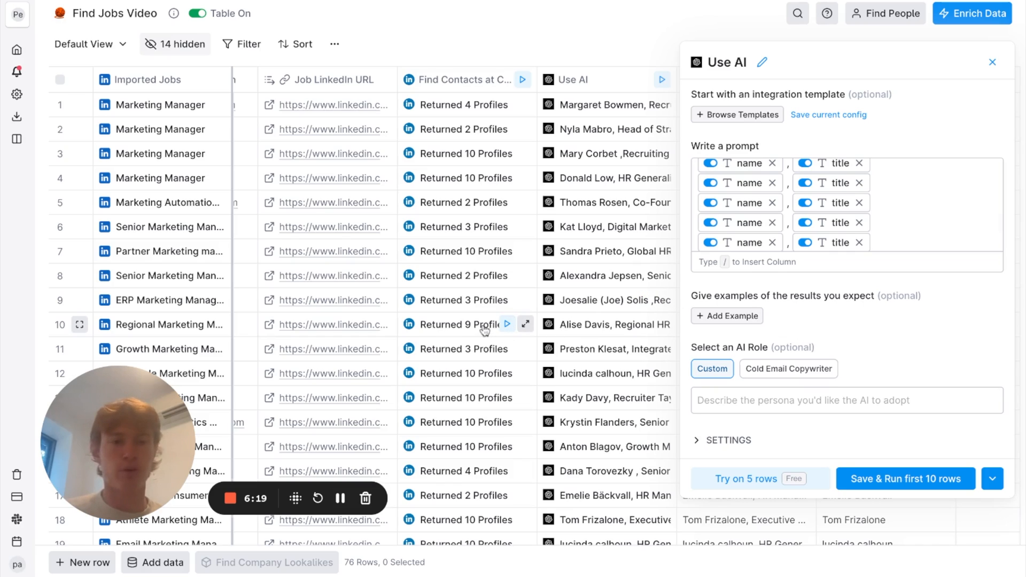
mouse_move(946, 213)
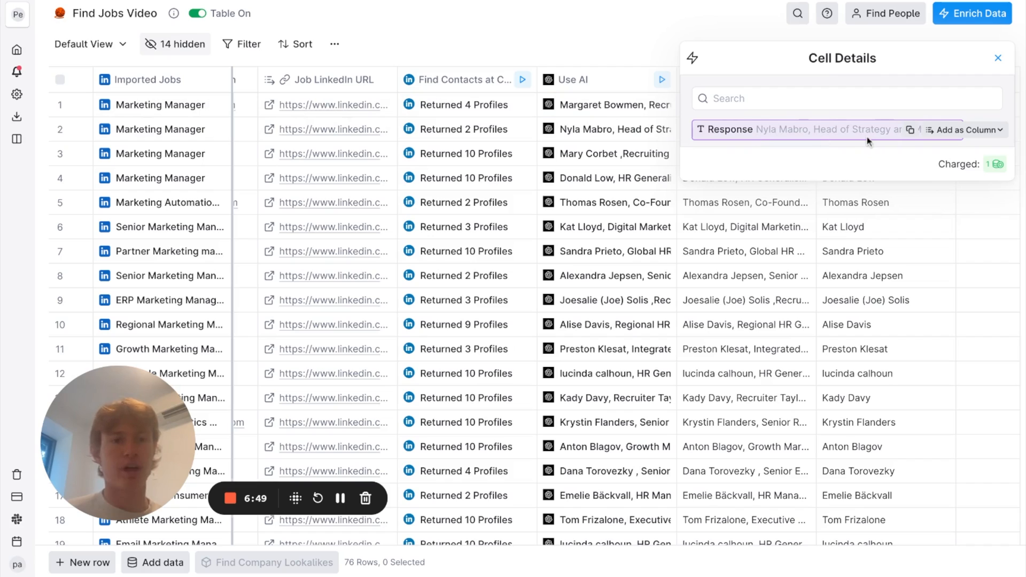
Step: Use AI to build a Formula column extracting the contact name before the comma
left_click(997, 58)
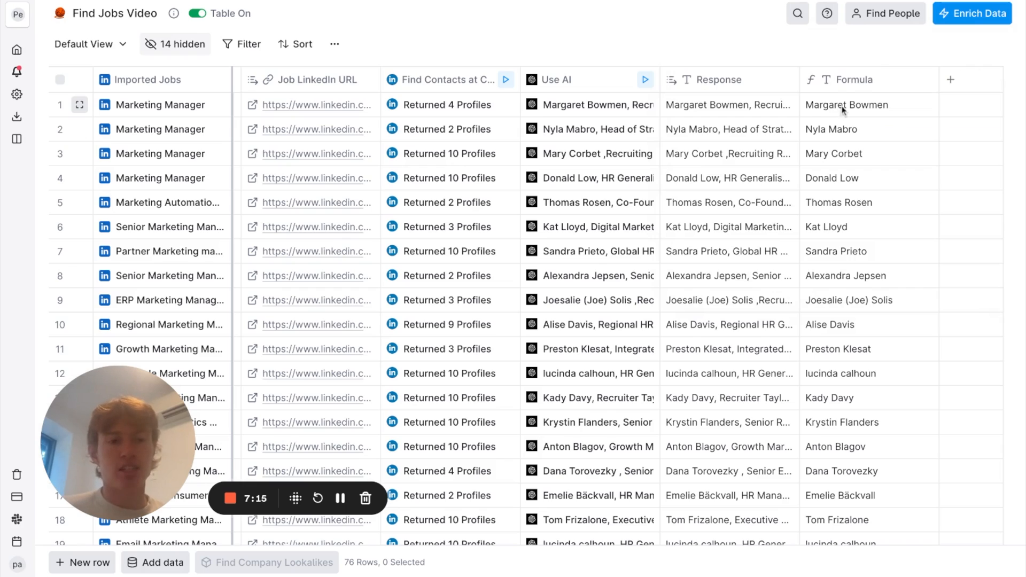
left_click(852, 79)
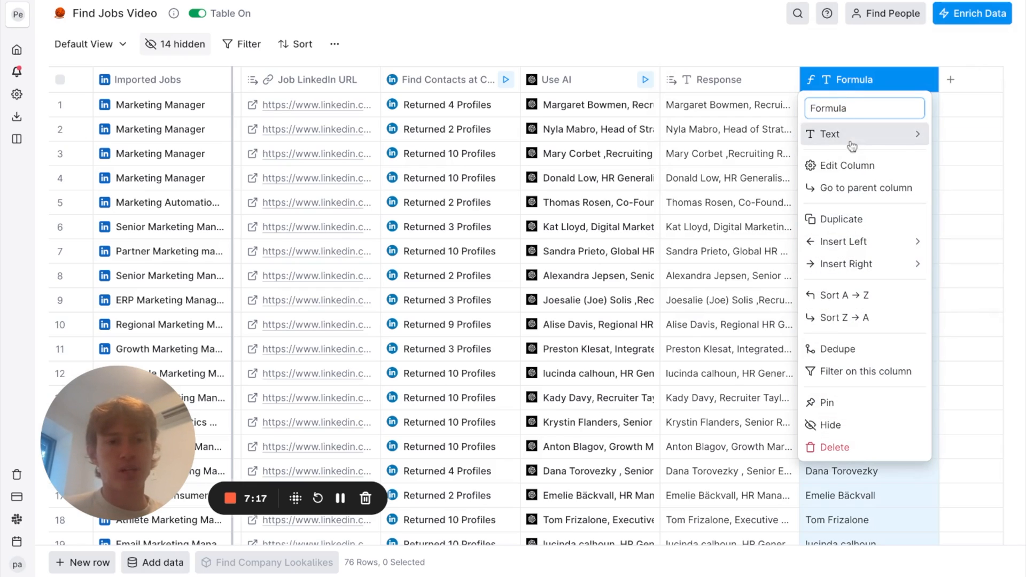
left_click(850, 165)
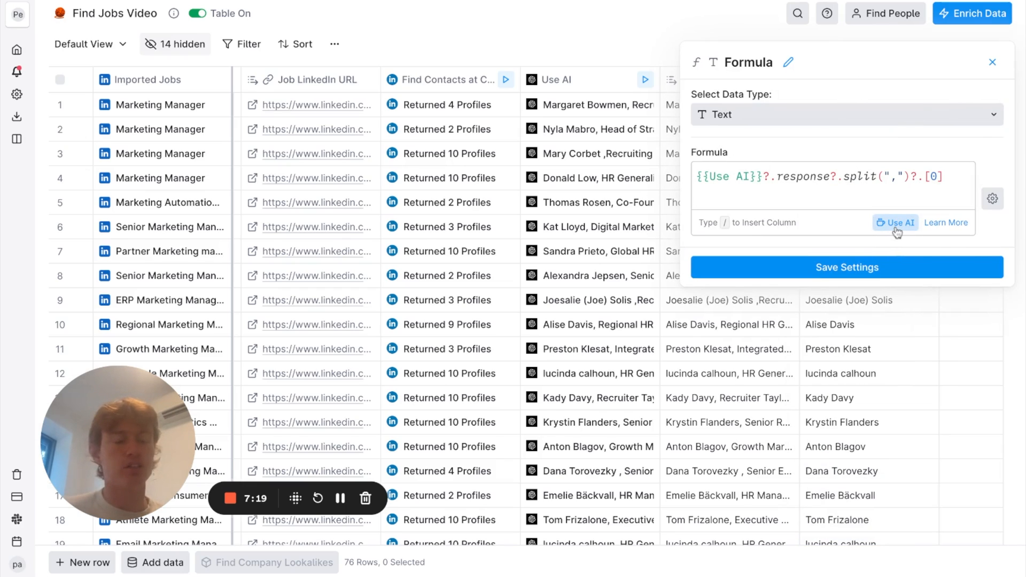
left_click(895, 223)
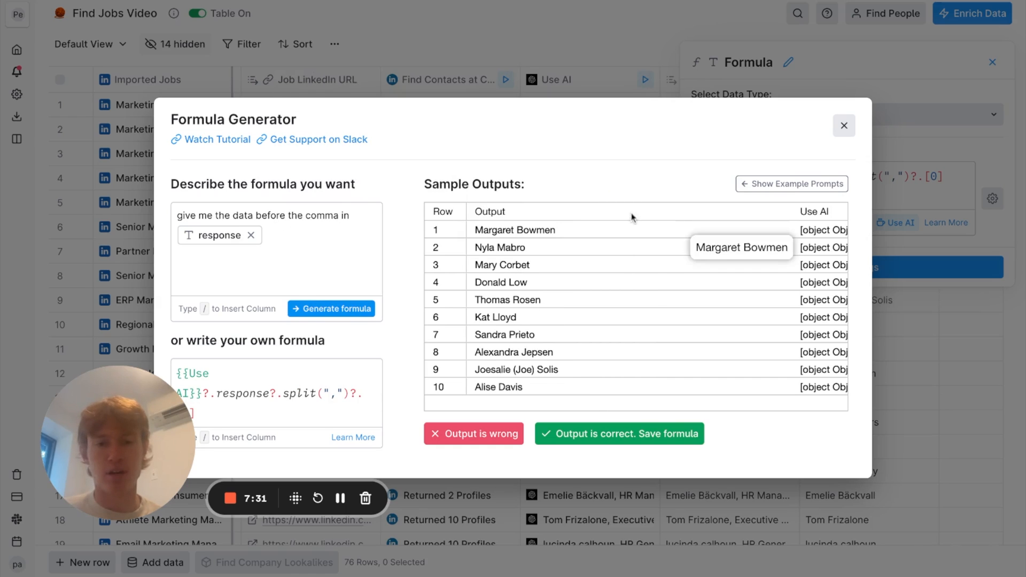
mouse_move(615, 262)
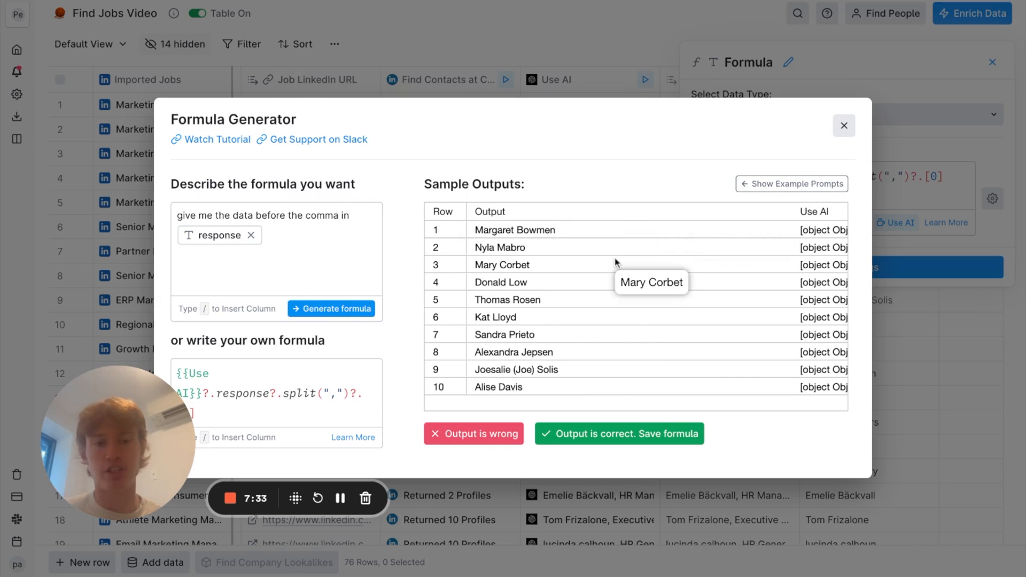
left_click(843, 125)
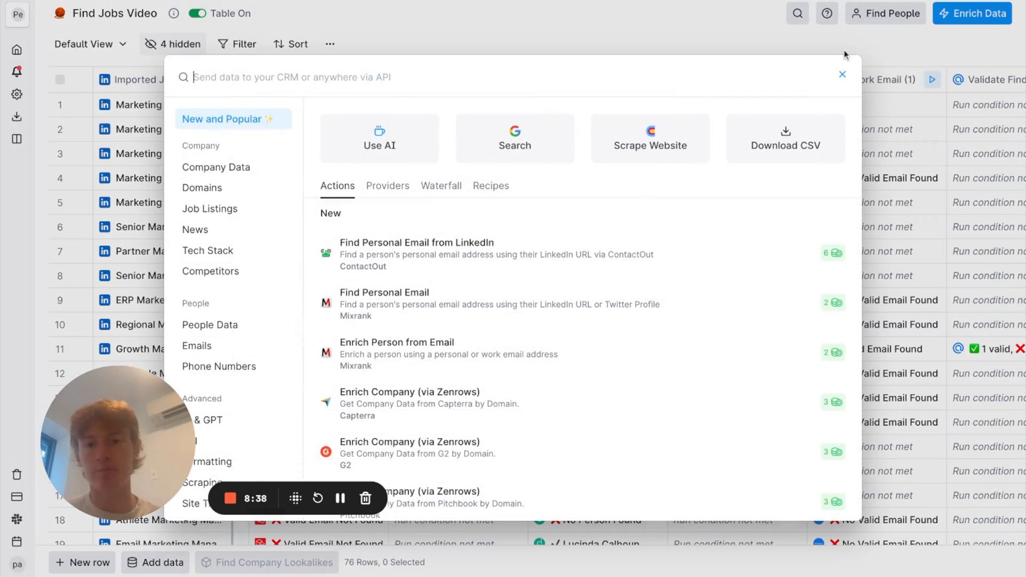
Step: Browse the multi-provider work email enrichment, then close its settings panel
left_click(440, 185)
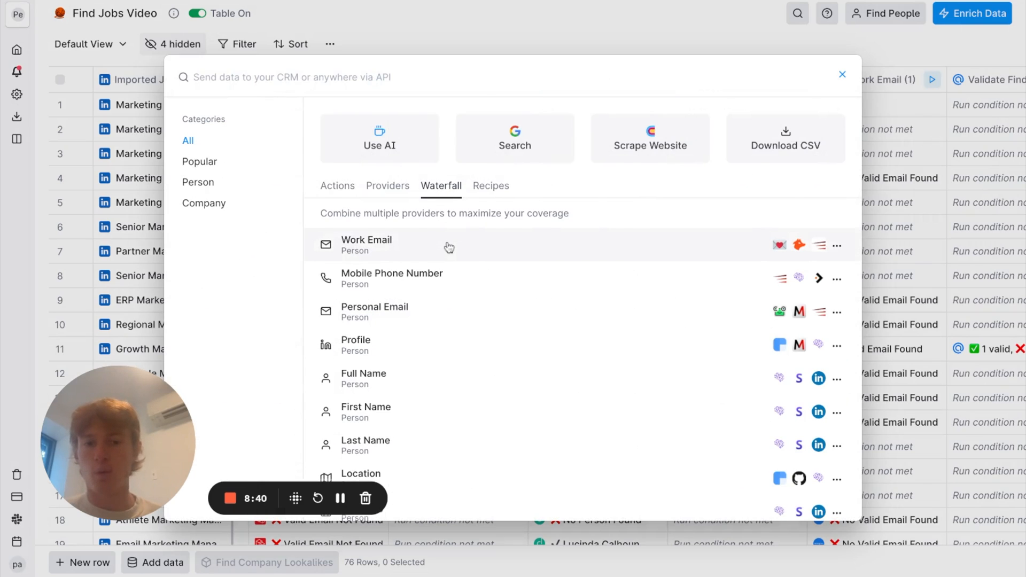
left_click(367, 240)
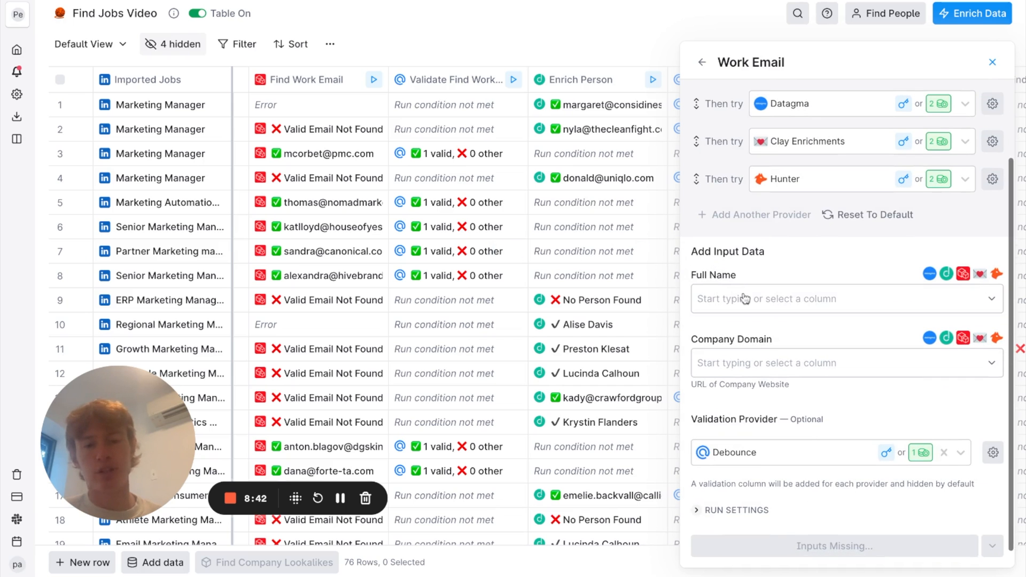
mouse_move(770, 372)
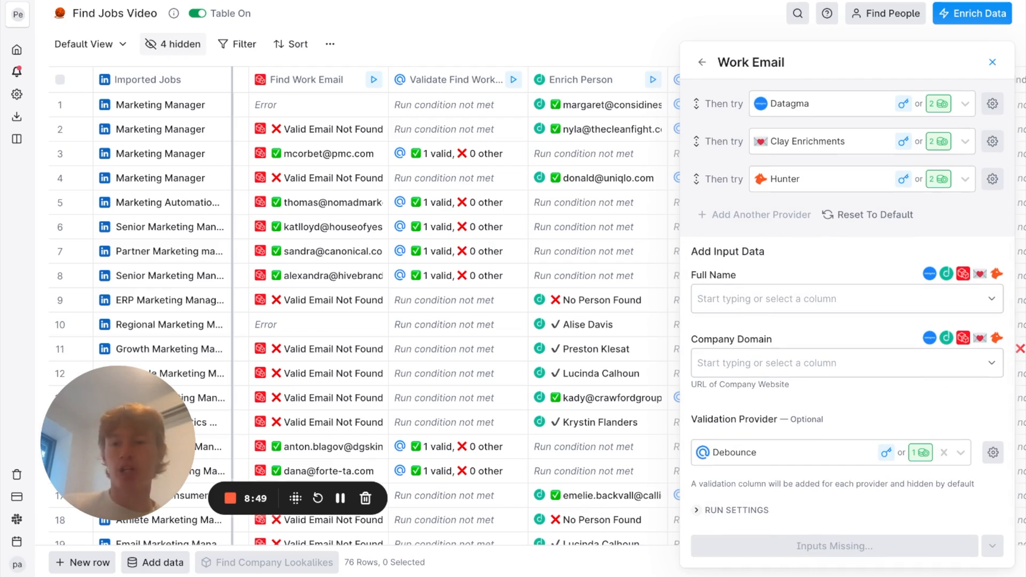
mouse_move(583, 242)
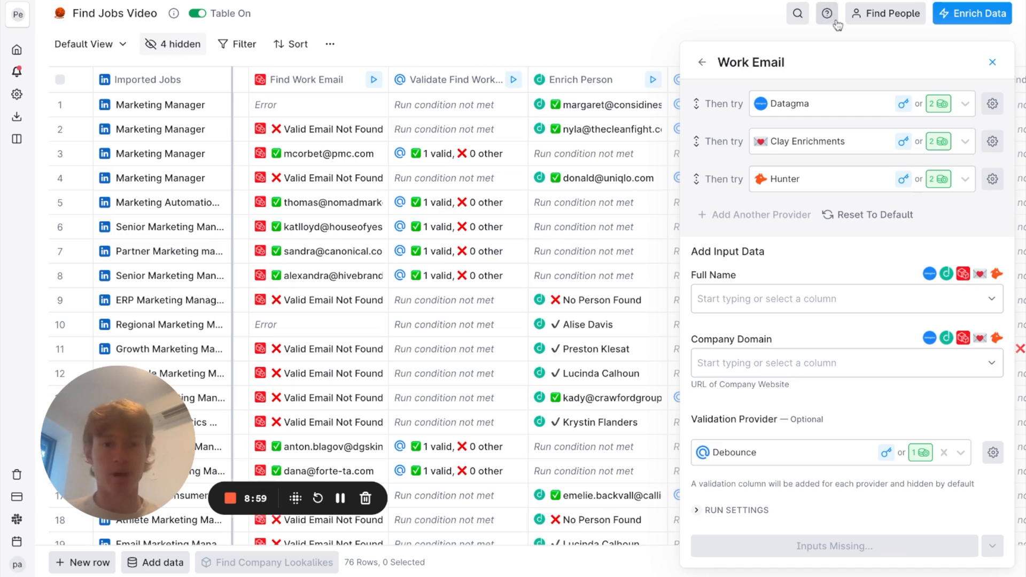
left_click(992, 62)
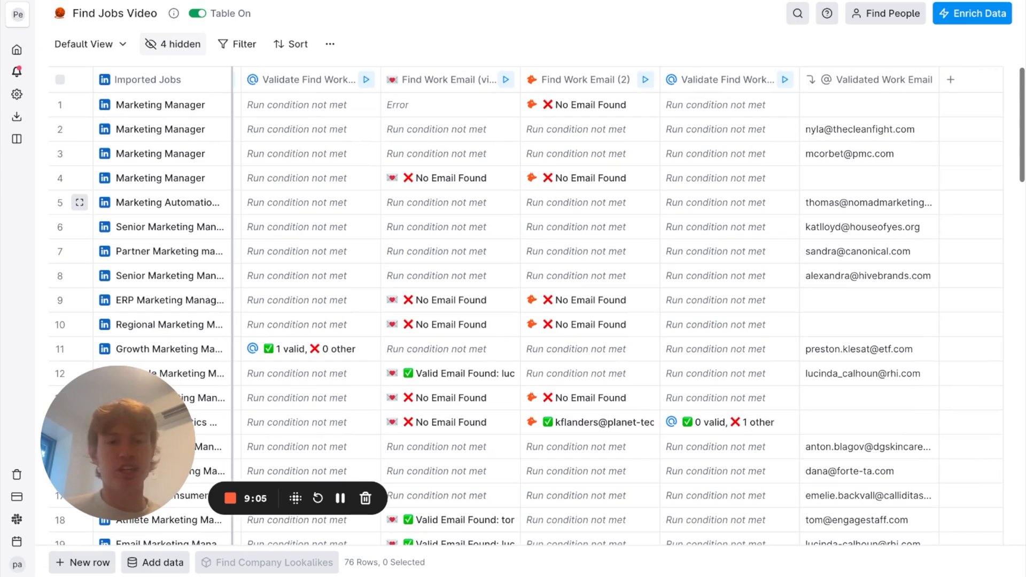
Step: Scroll through the table's rows of validated work emails
scroll("down", 3)
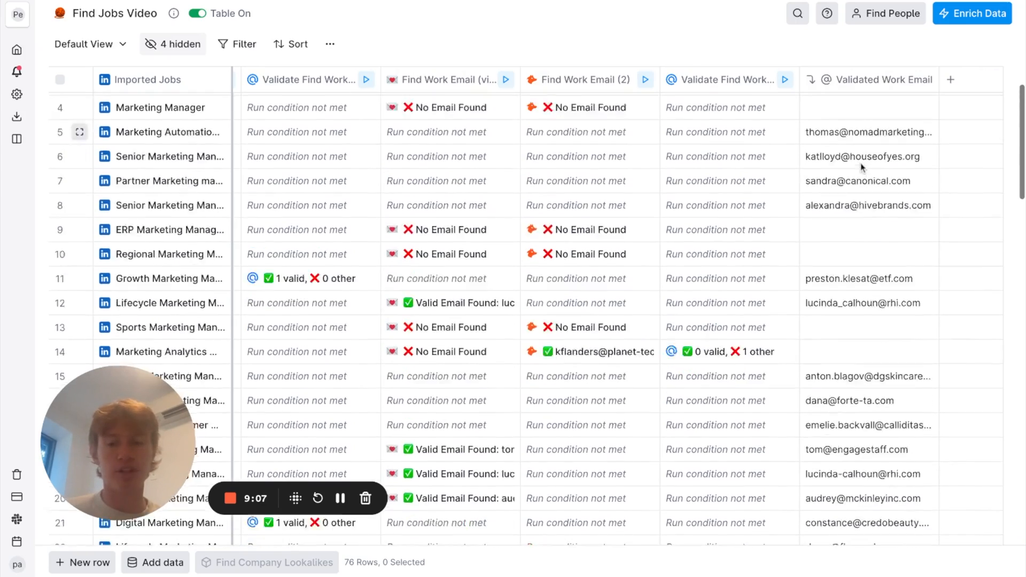
scroll("down", 3)
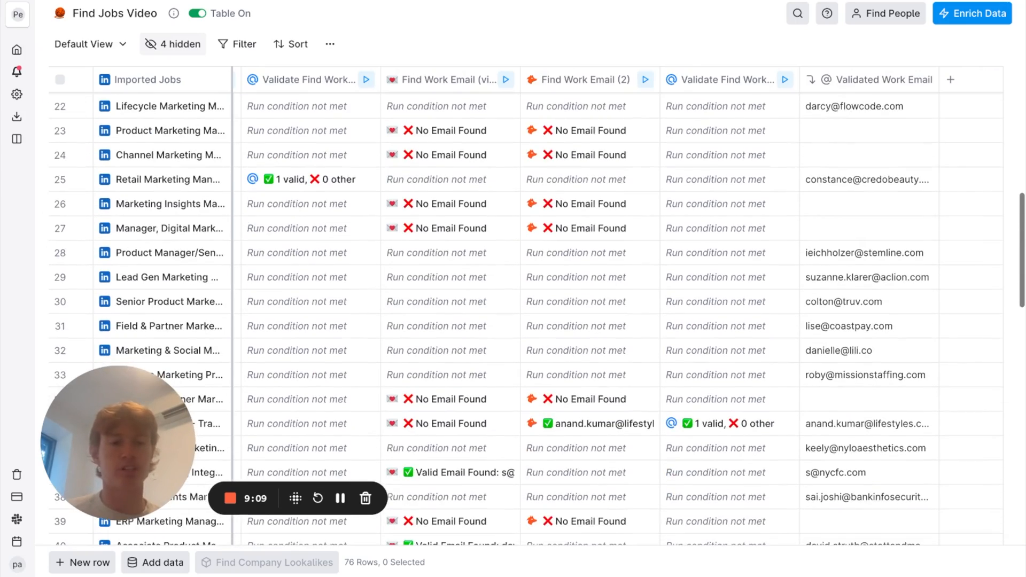
scroll("down", 3)
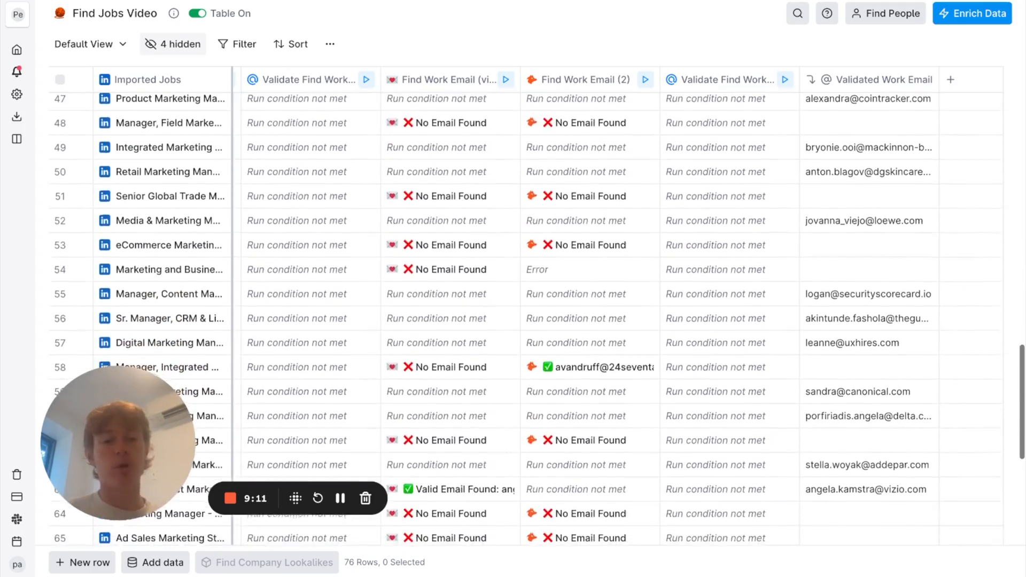
scroll("up", 3)
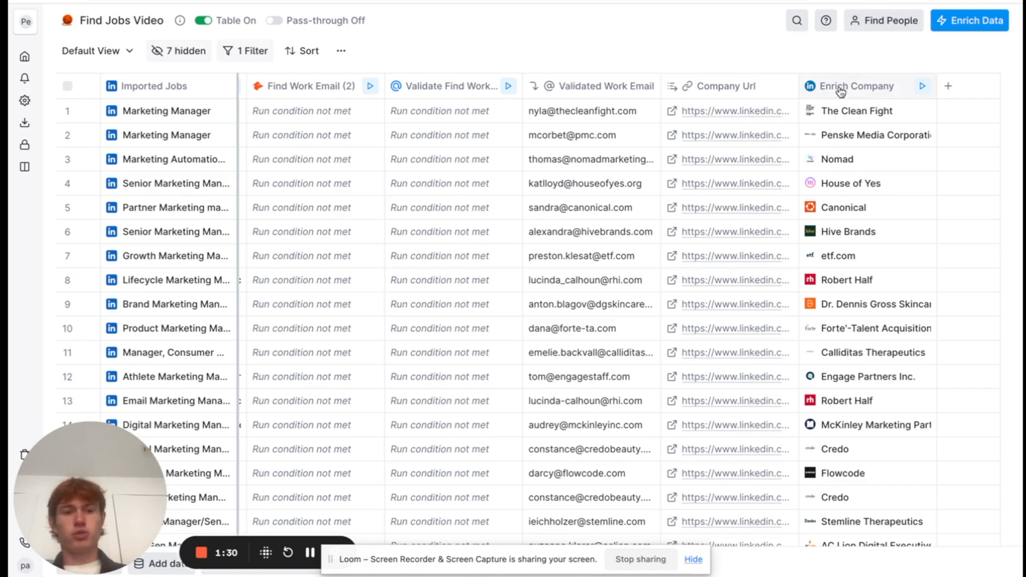
Step: Open The Clean Fight's enriched company details, read its description, and close
left_click(855, 85)
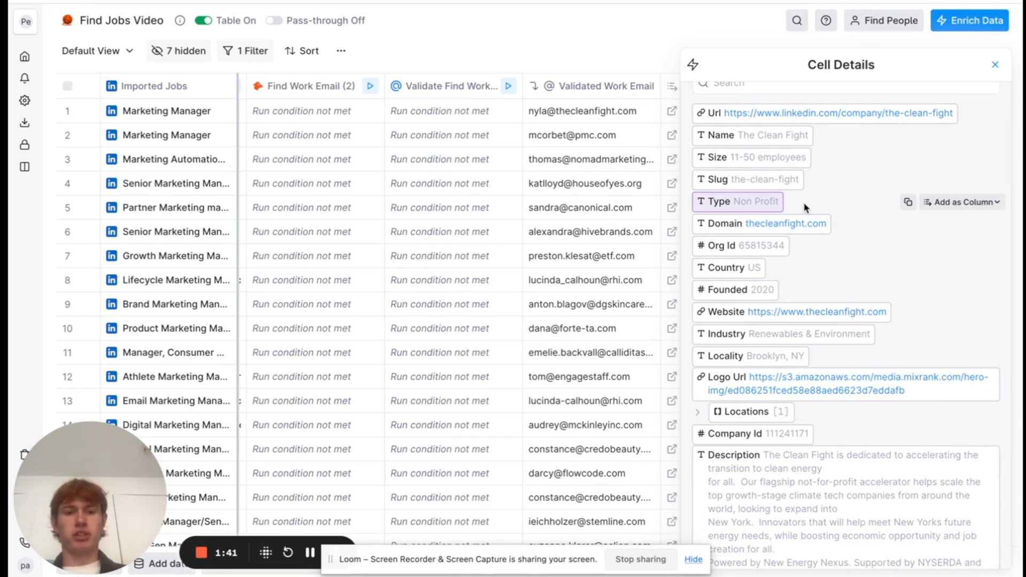
scroll("down", 3)
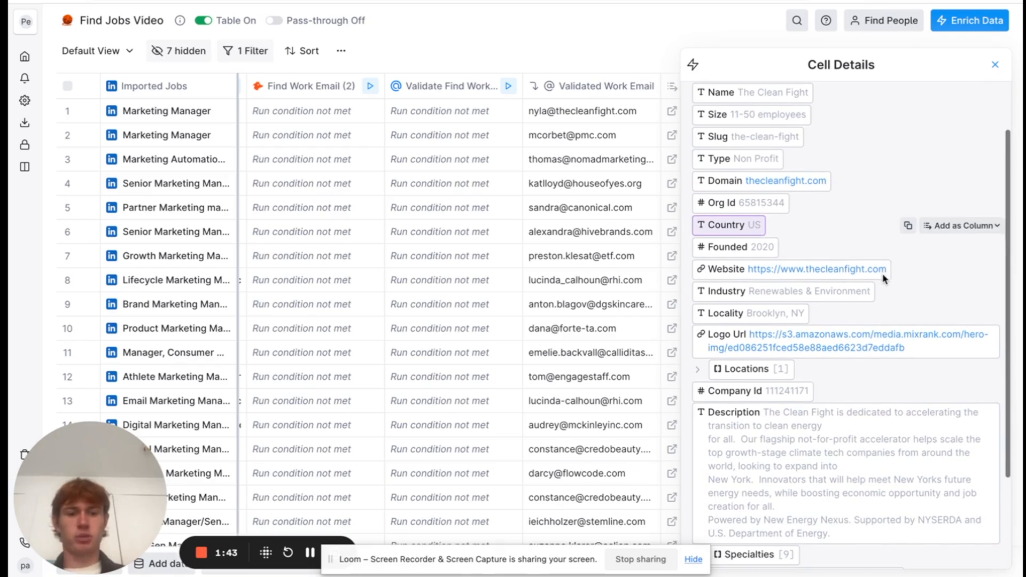
scroll("down", 3)
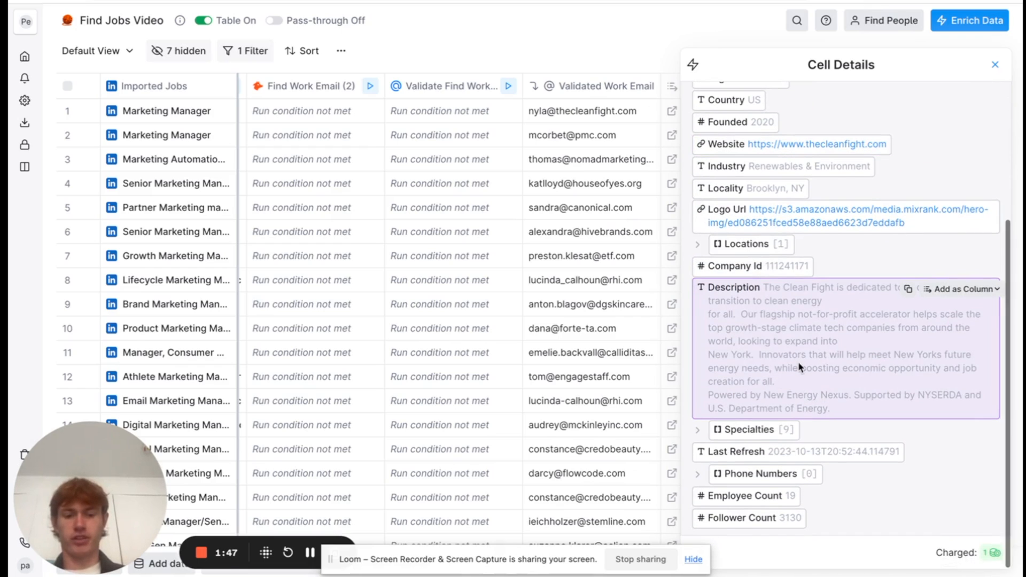
left_click(994, 64)
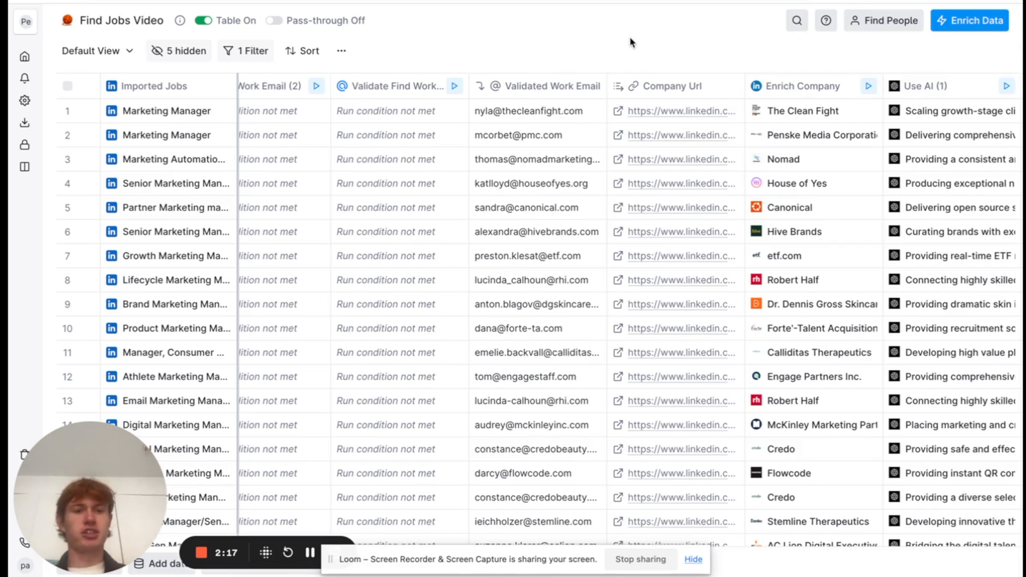
mouse_move(951, 74)
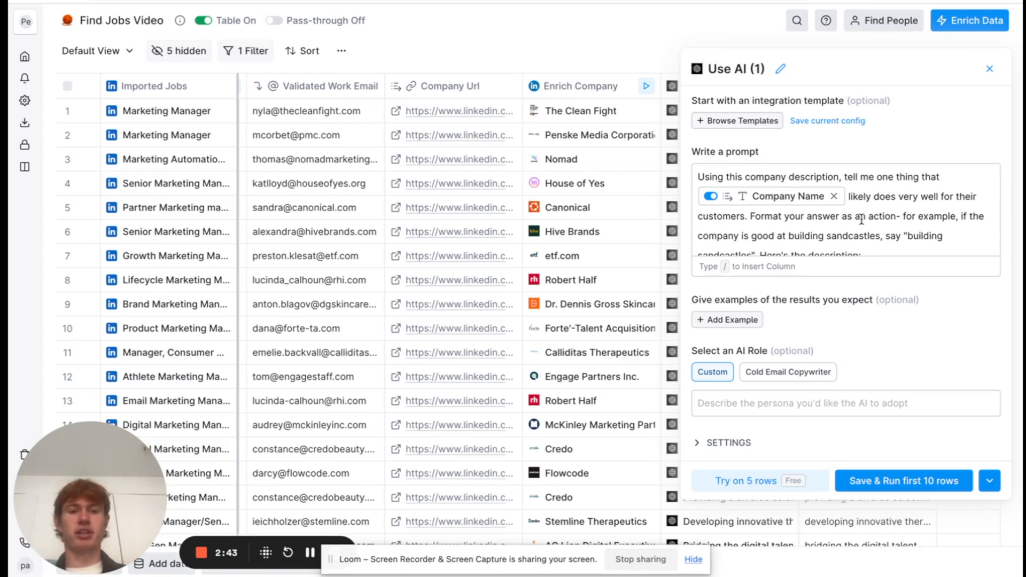
Step: Close the AI column settings panel once the Edited Output column is added
left_click(989, 67)
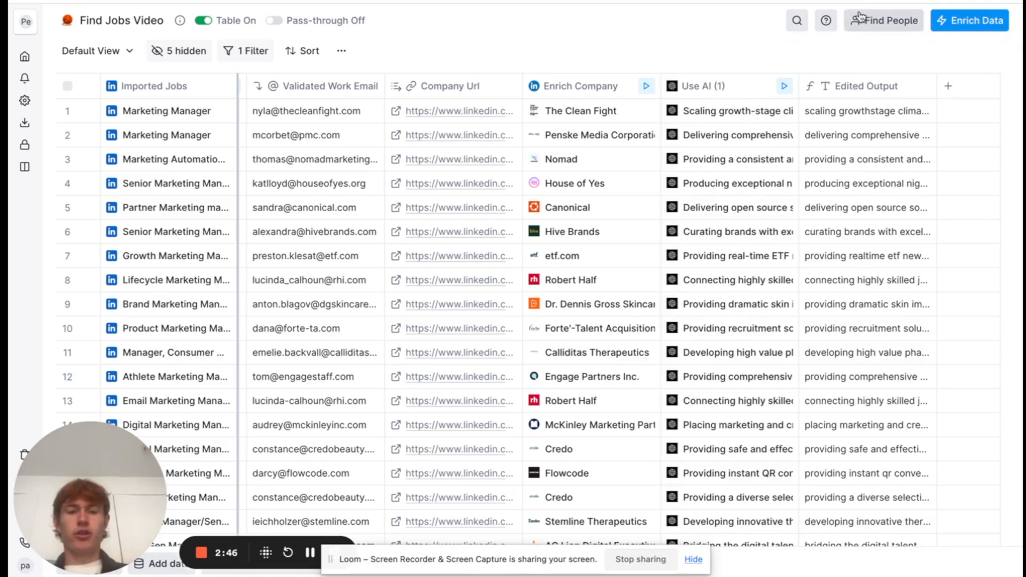
Step: Add the Normalized Name and first-name columns, then open the table's further actions menu
left_click(728, 111)
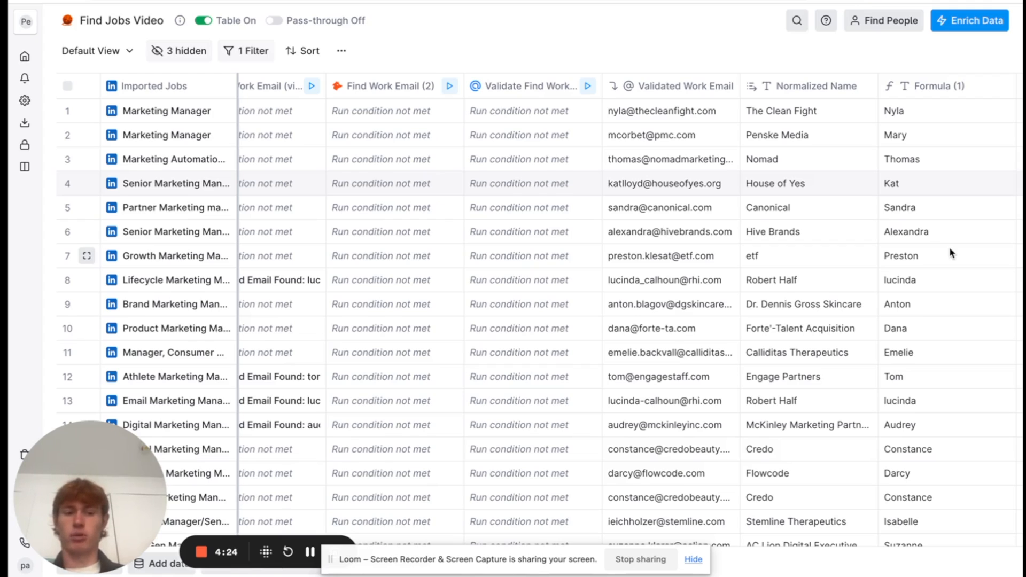
mouse_move(546, 28)
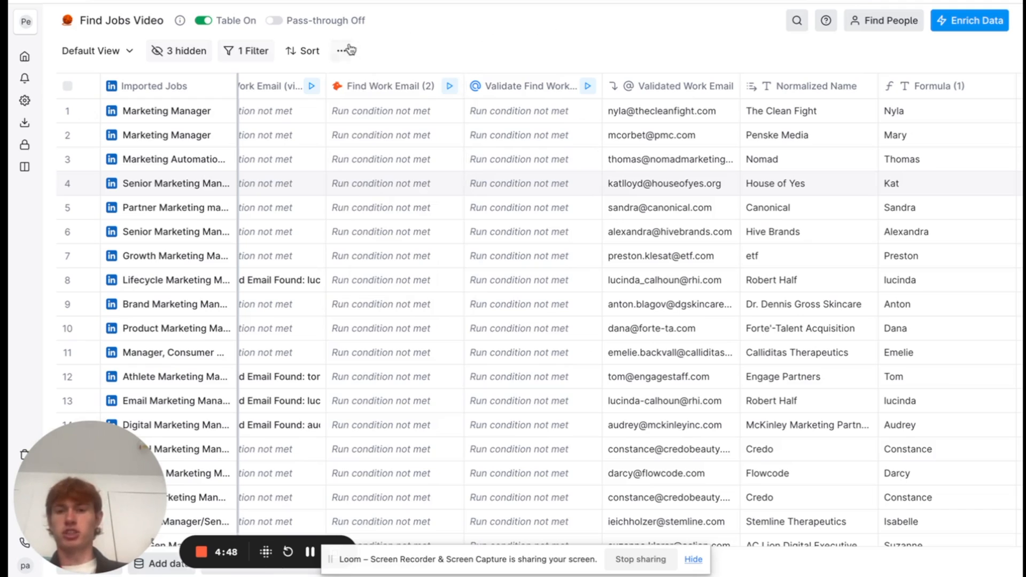
left_click(341, 51)
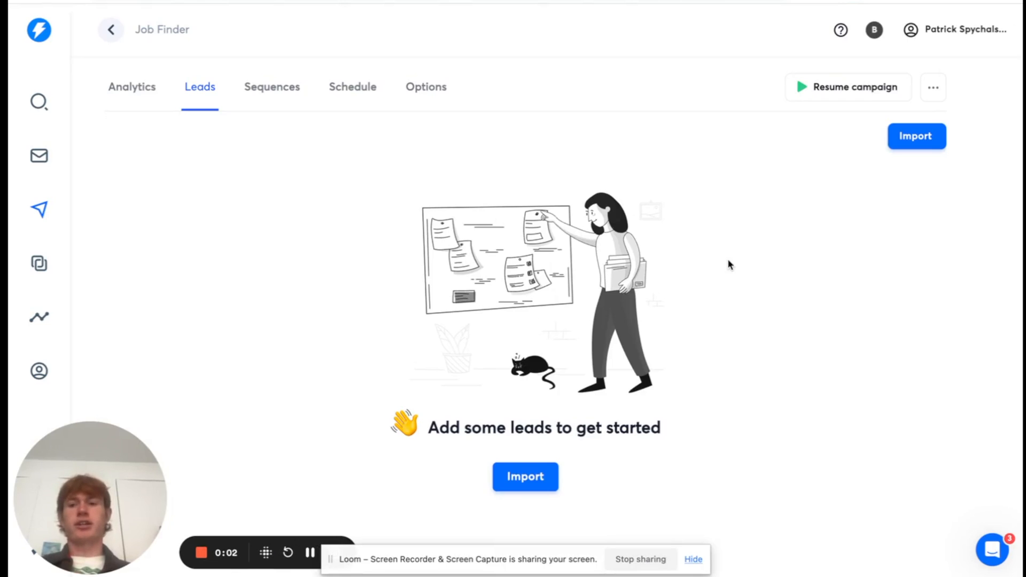
mouse_move(615, 260)
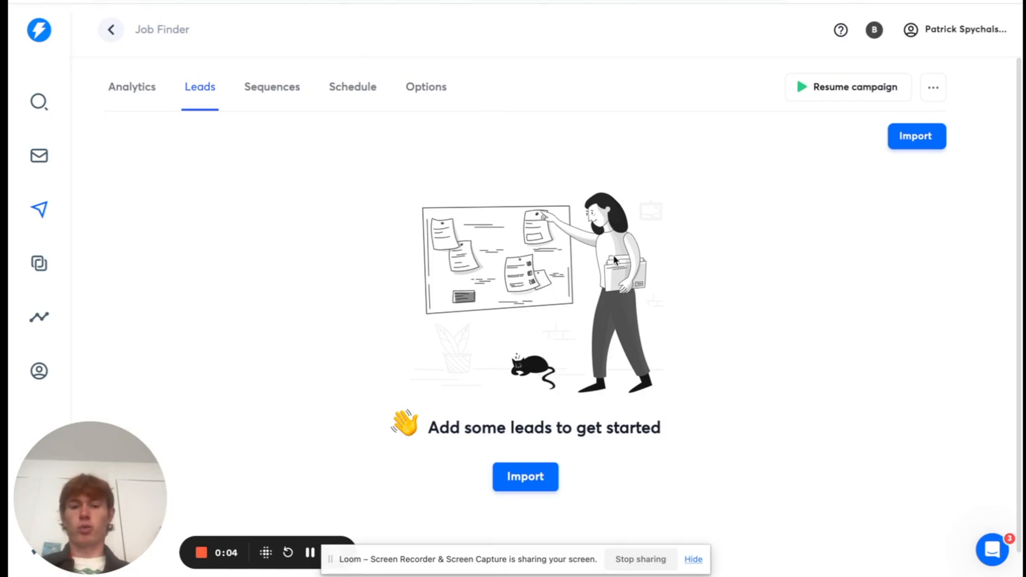
mouse_move(717, 432)
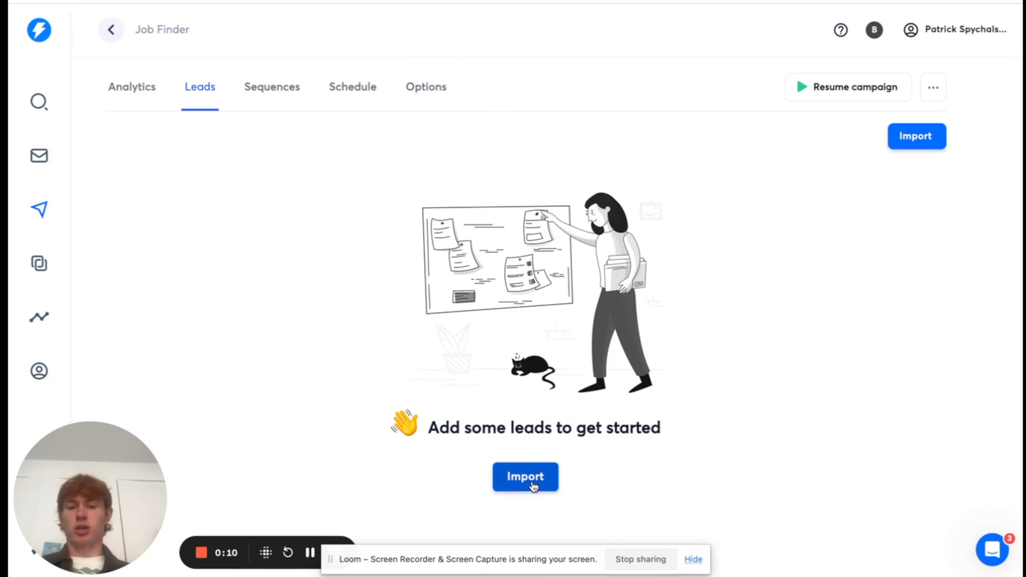
Step: Upload the recently exported Clay CSV as leads for the Job Finder campaign
left_click(525, 476)
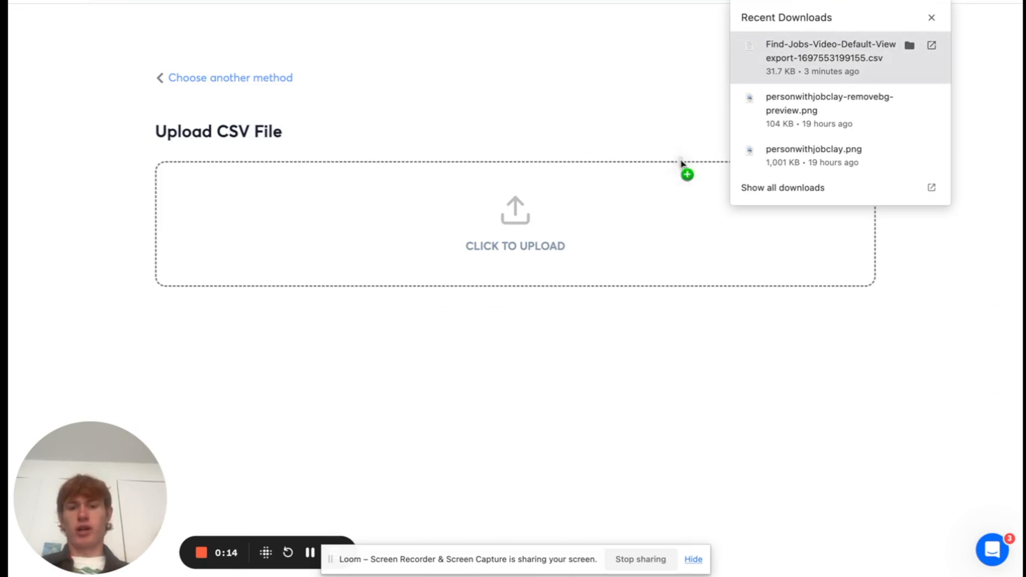
left_click(514, 339)
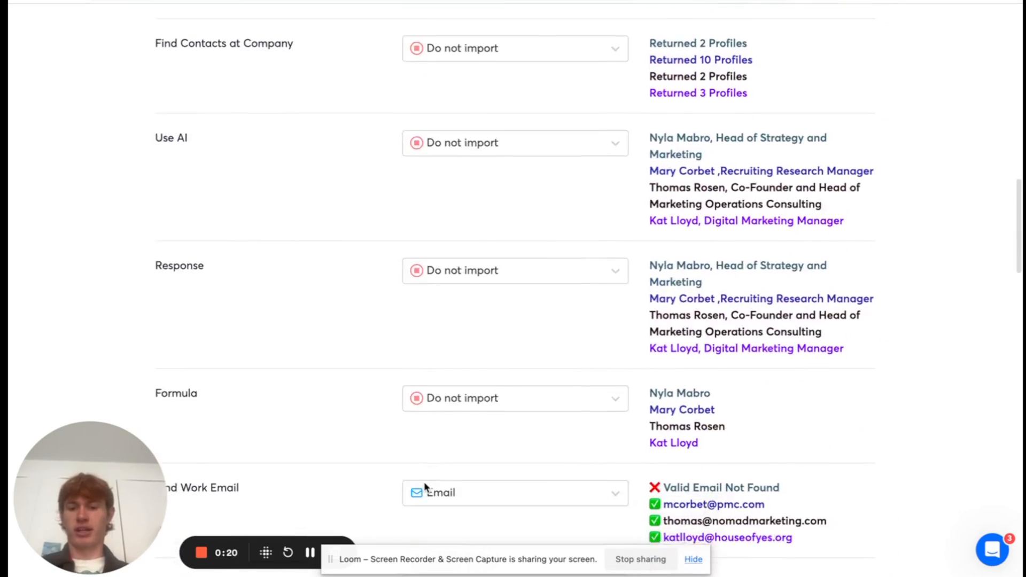
scroll("down", 3)
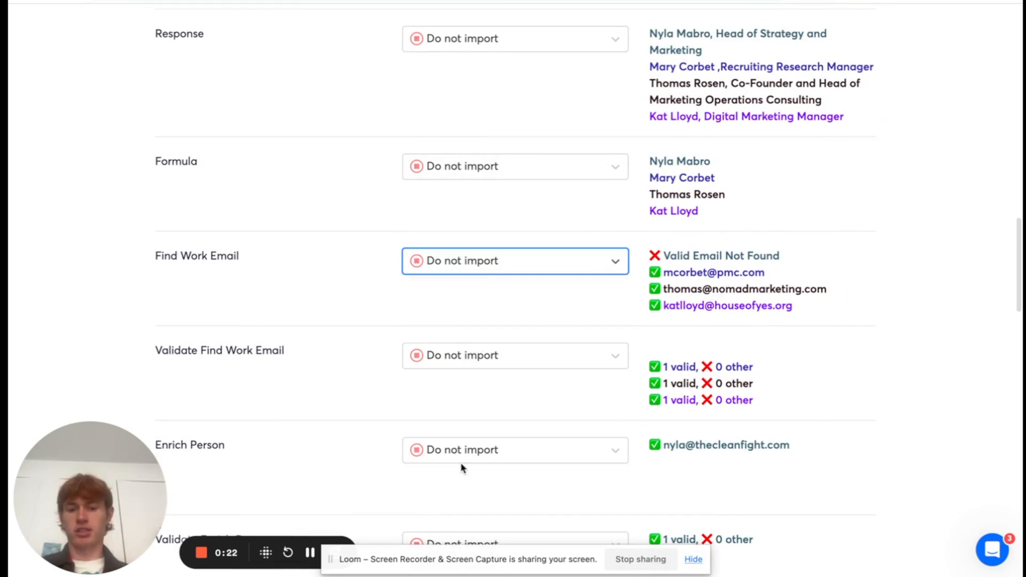
scroll("down", 3)
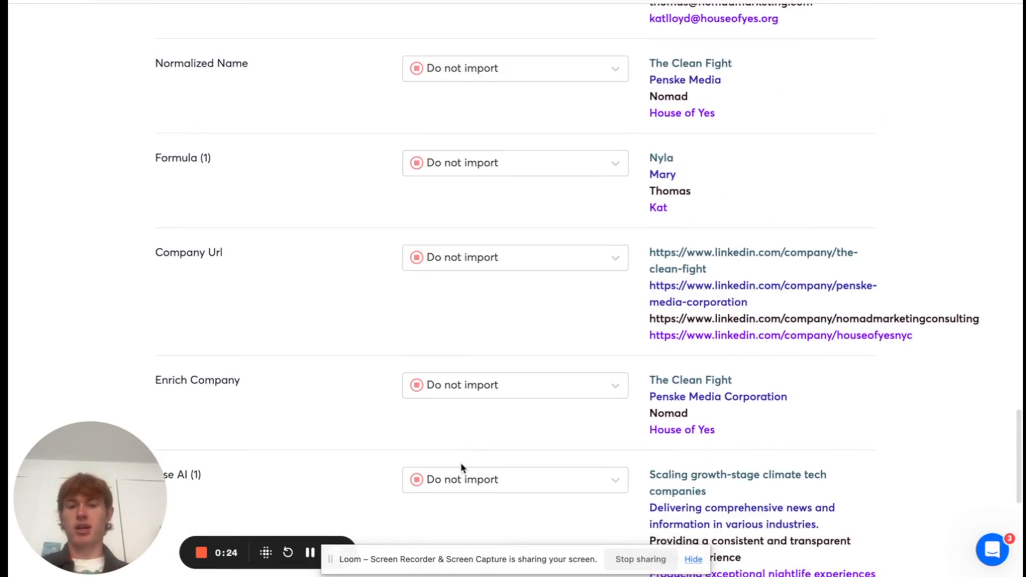
scroll("up", 3)
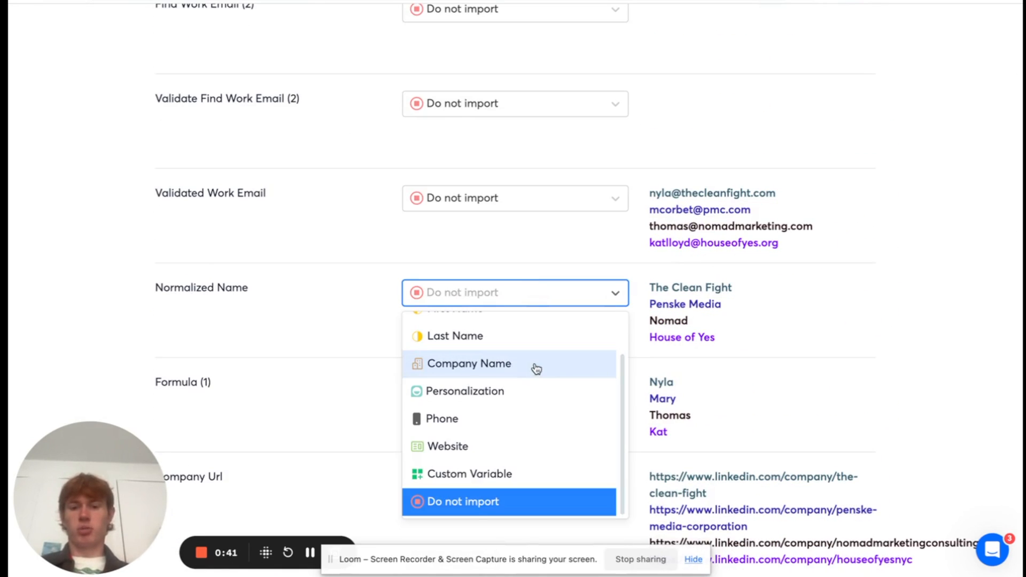
Step: Map Normalized Name to Company Name and Edited Output to a custom variable
left_click(469, 363)
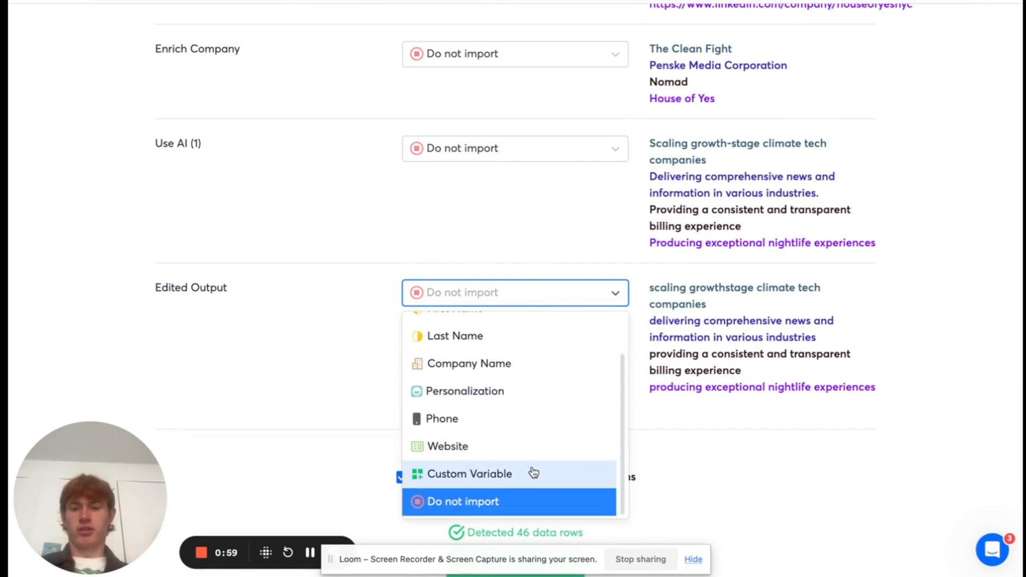
left_click(469, 474)
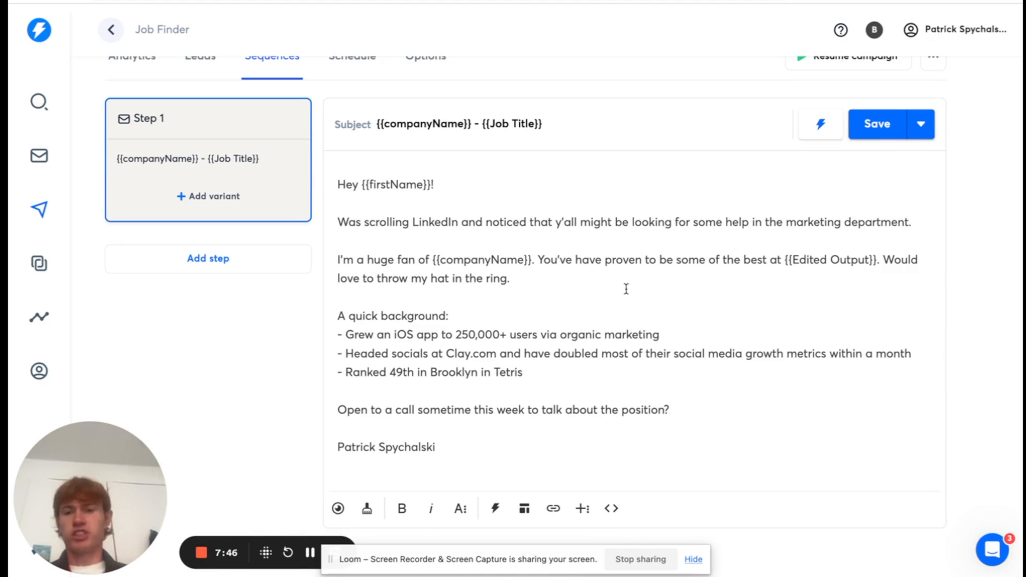
mouse_move(571, 123)
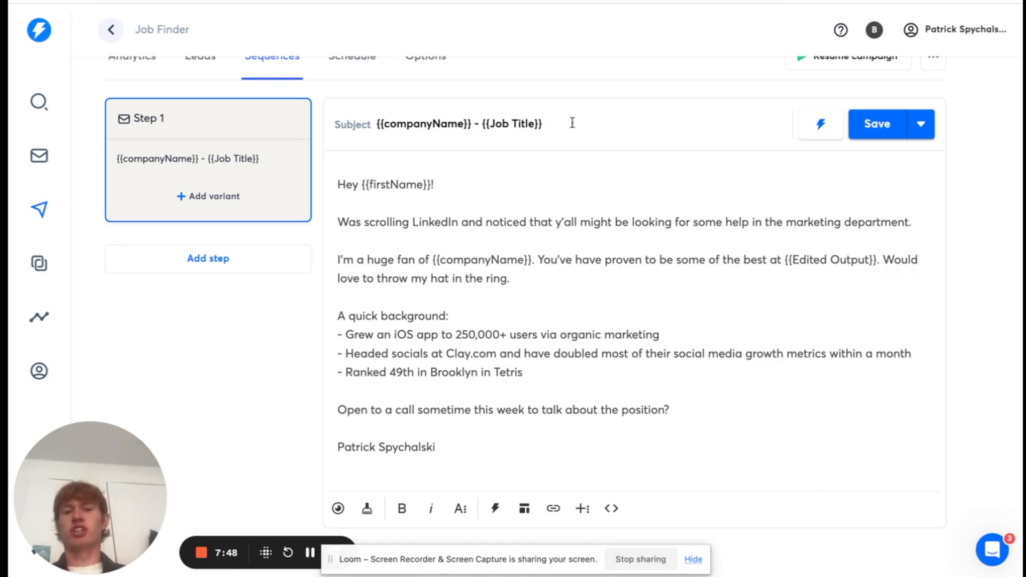
Step: Append 'Question' to the Step 1 subject and preview the email for The Clean Fight
type("Question")
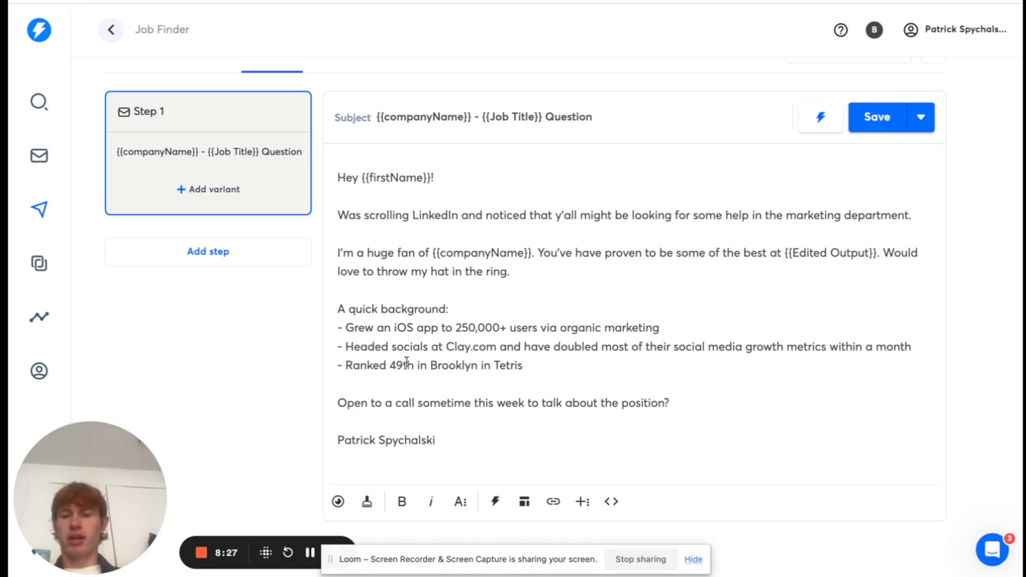
left_click_drag(344, 365, 524, 365)
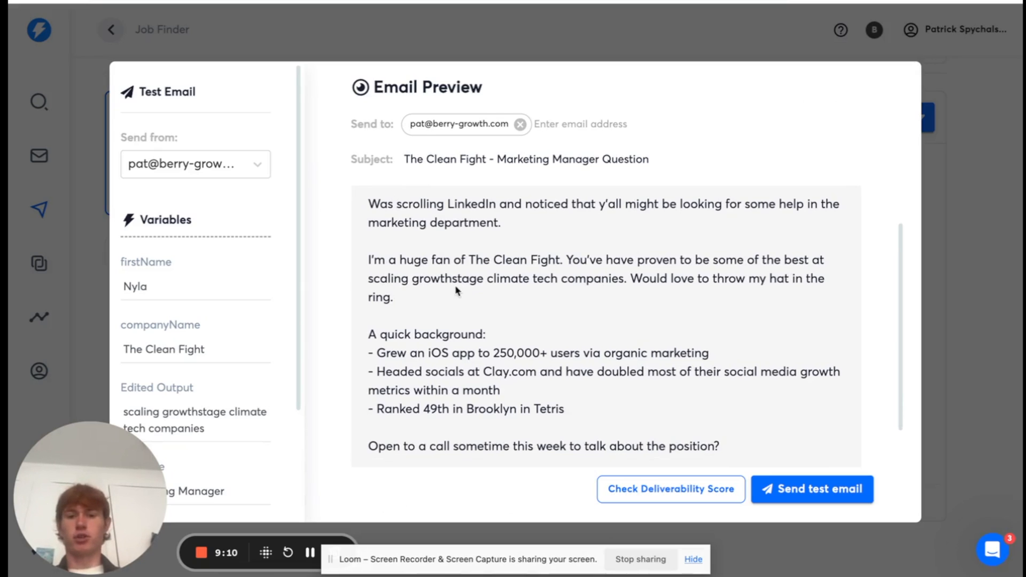
scroll("down", 3)
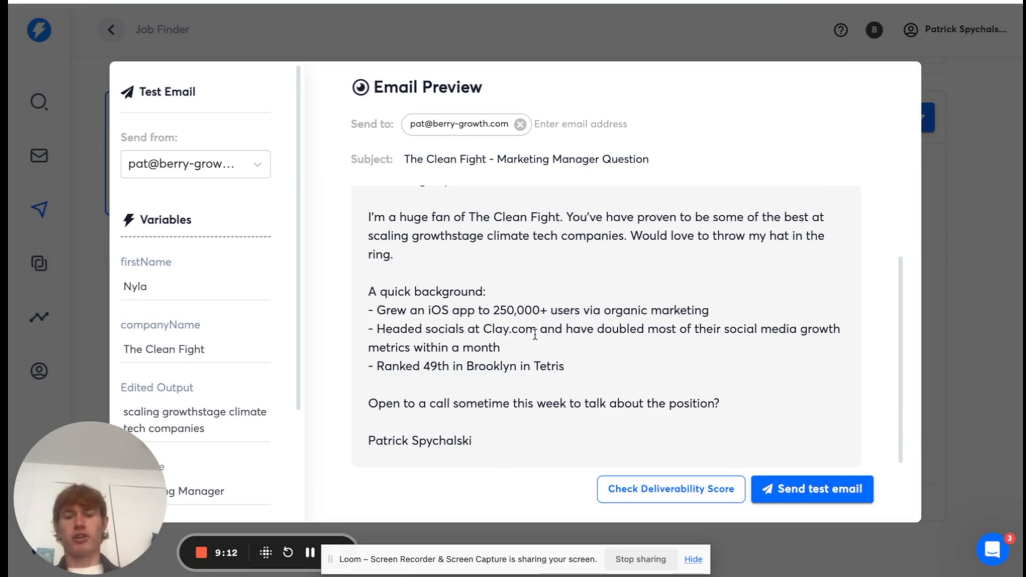